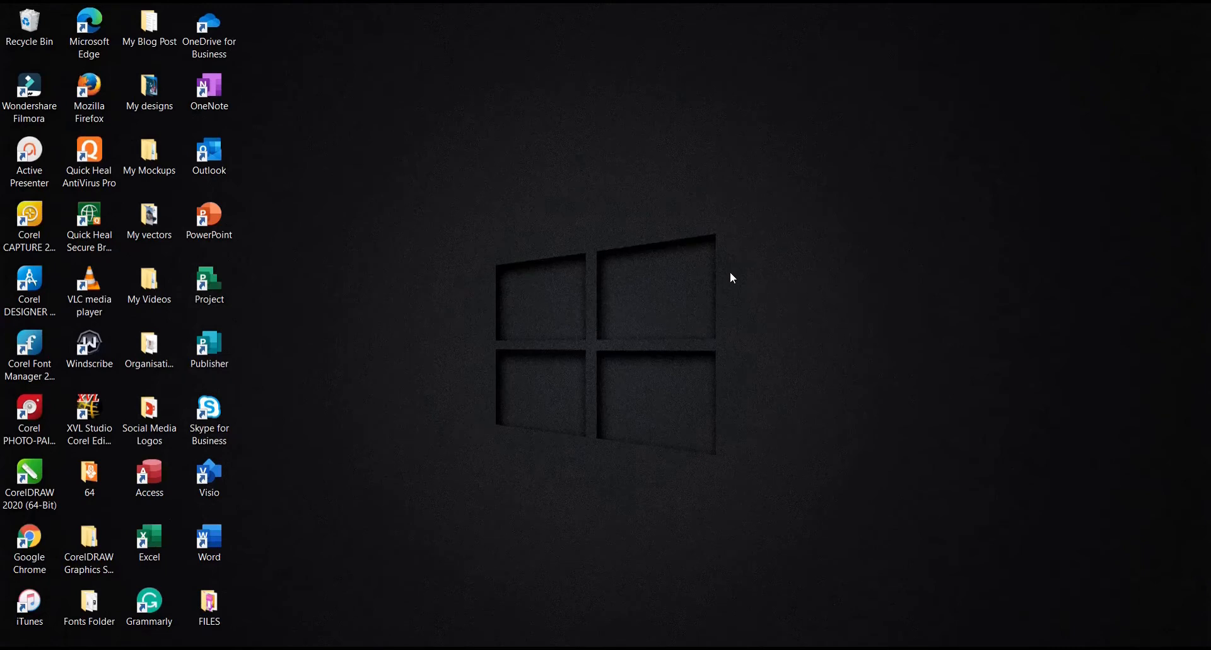
mouse_move(624, 234)
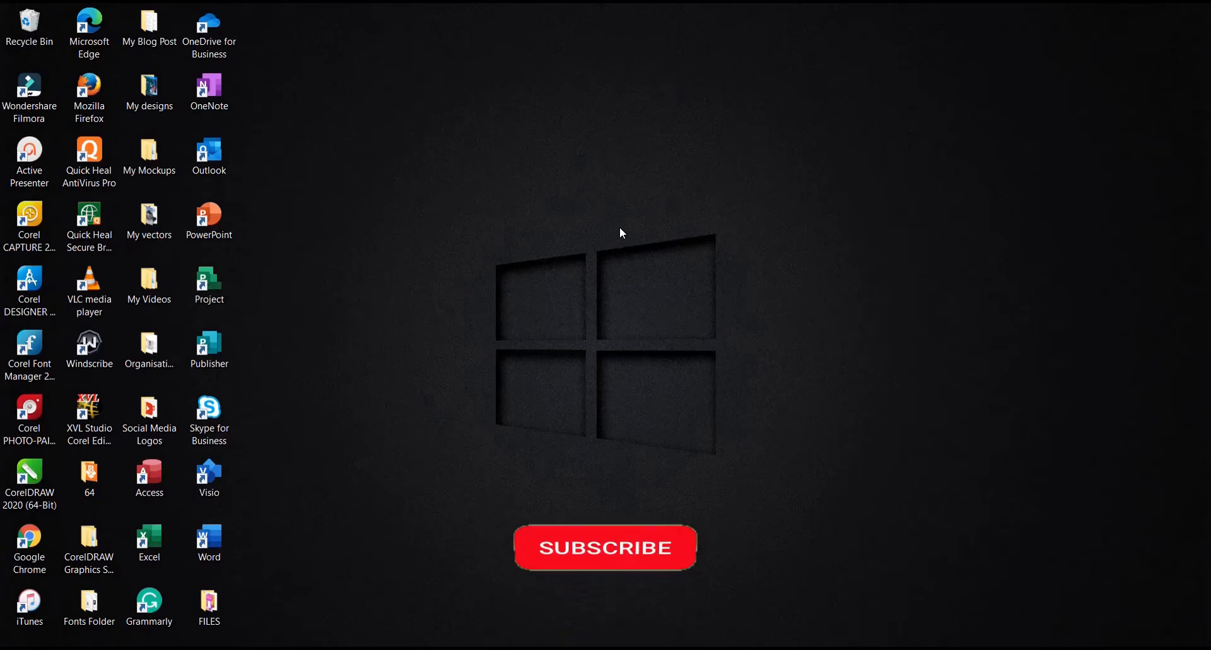
Step: At 100% zoom, mirror the woman's photo horizontally, then flip it back to its original orientation
click(605, 547)
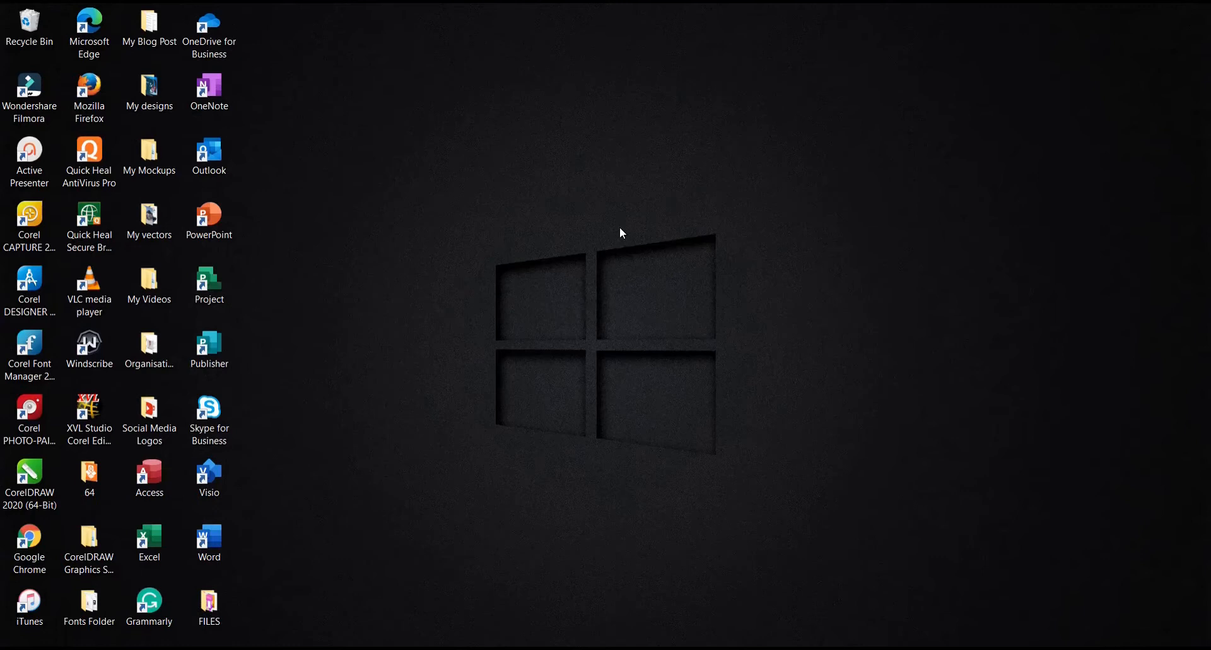
mouse_move(626, 237)
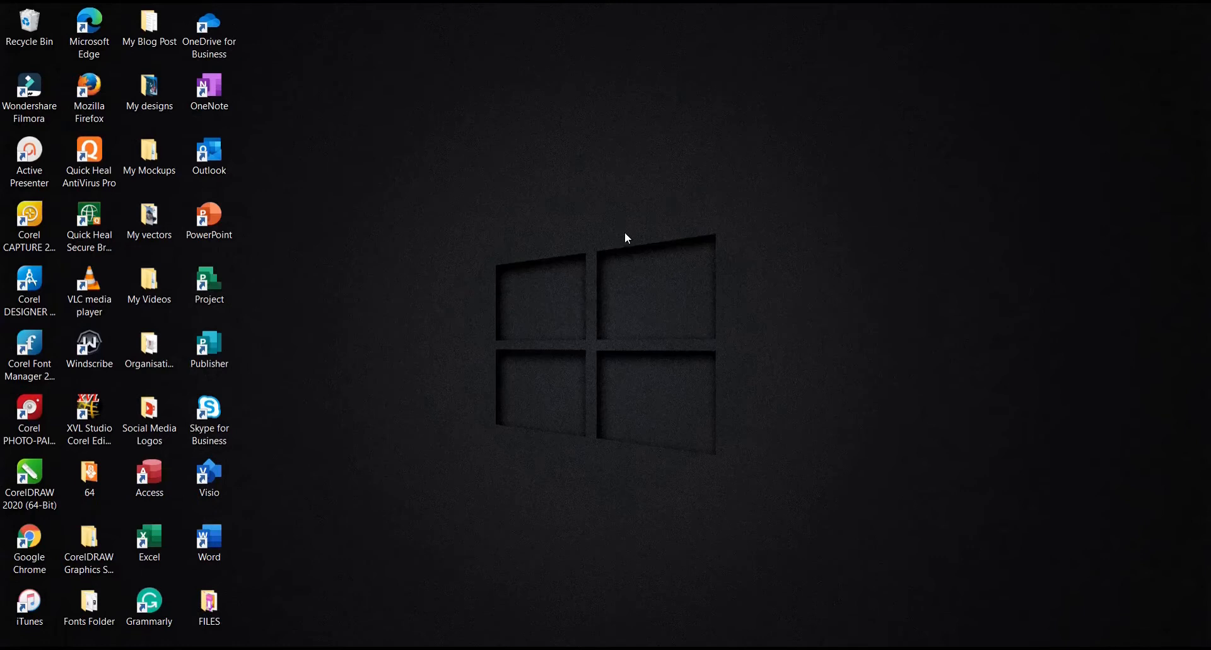
mouse_move(705, 338)
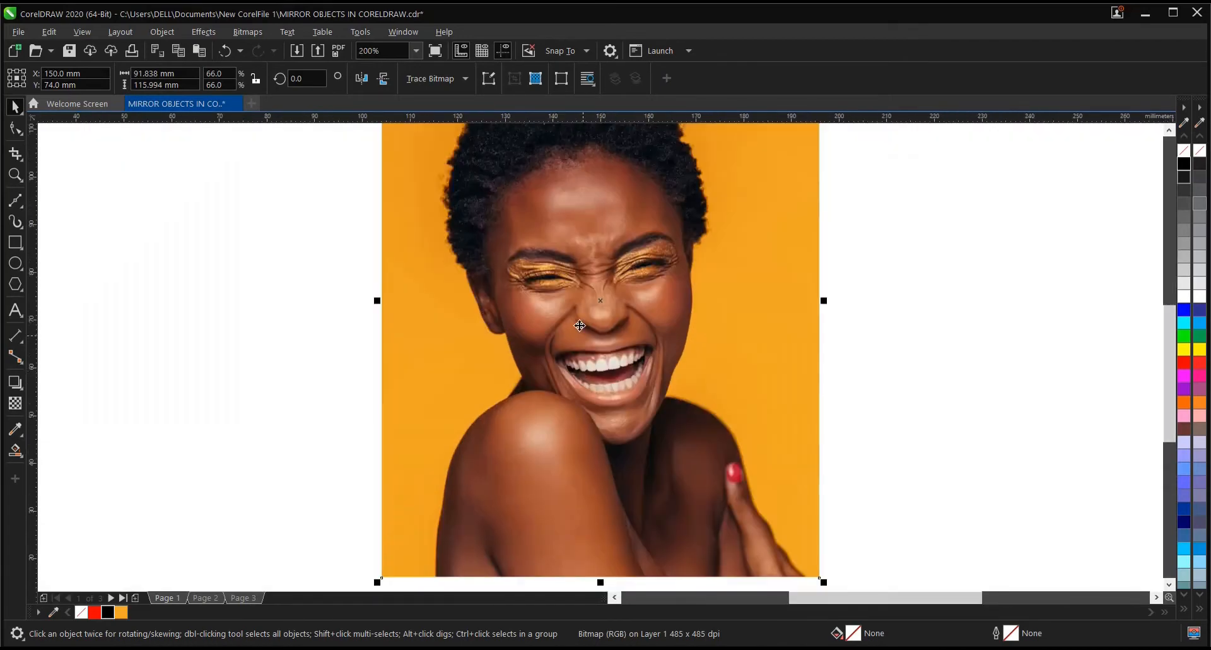
text(100)
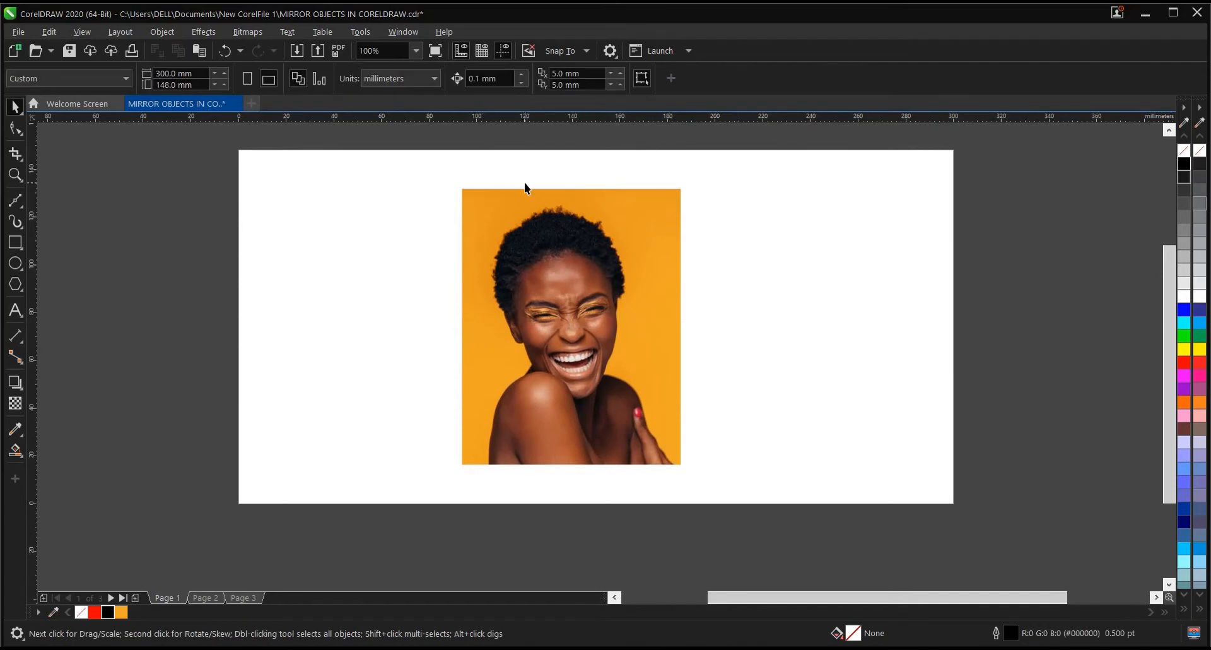
mouse_move(426, 182)
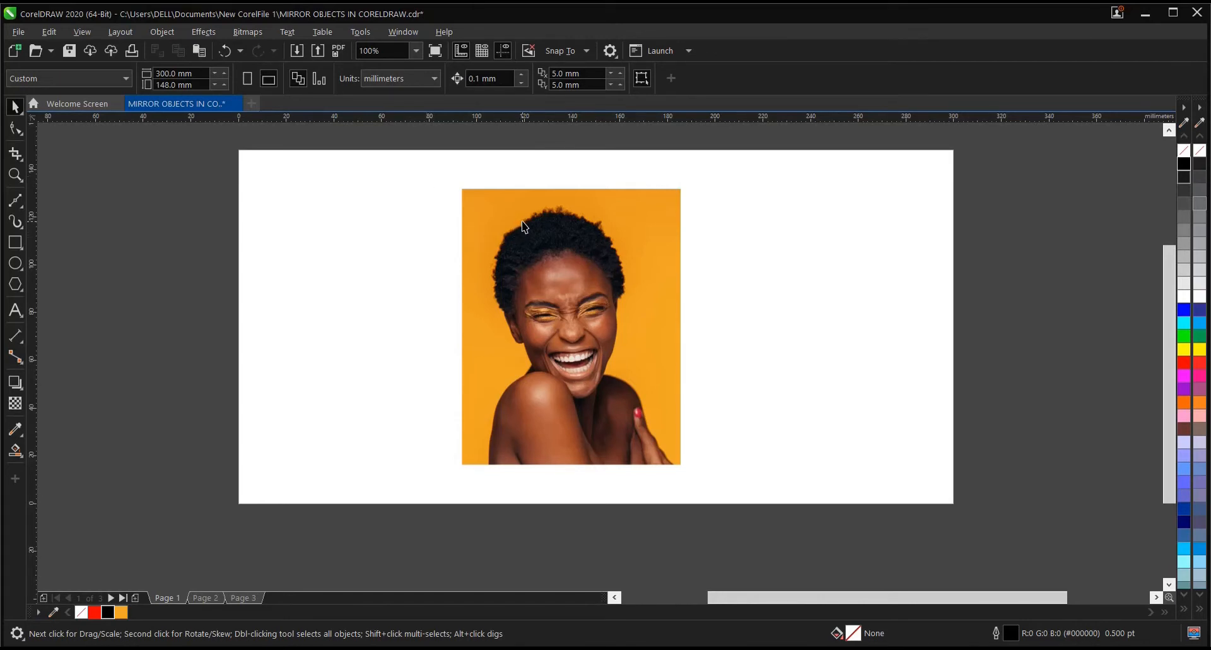
click(571, 324)
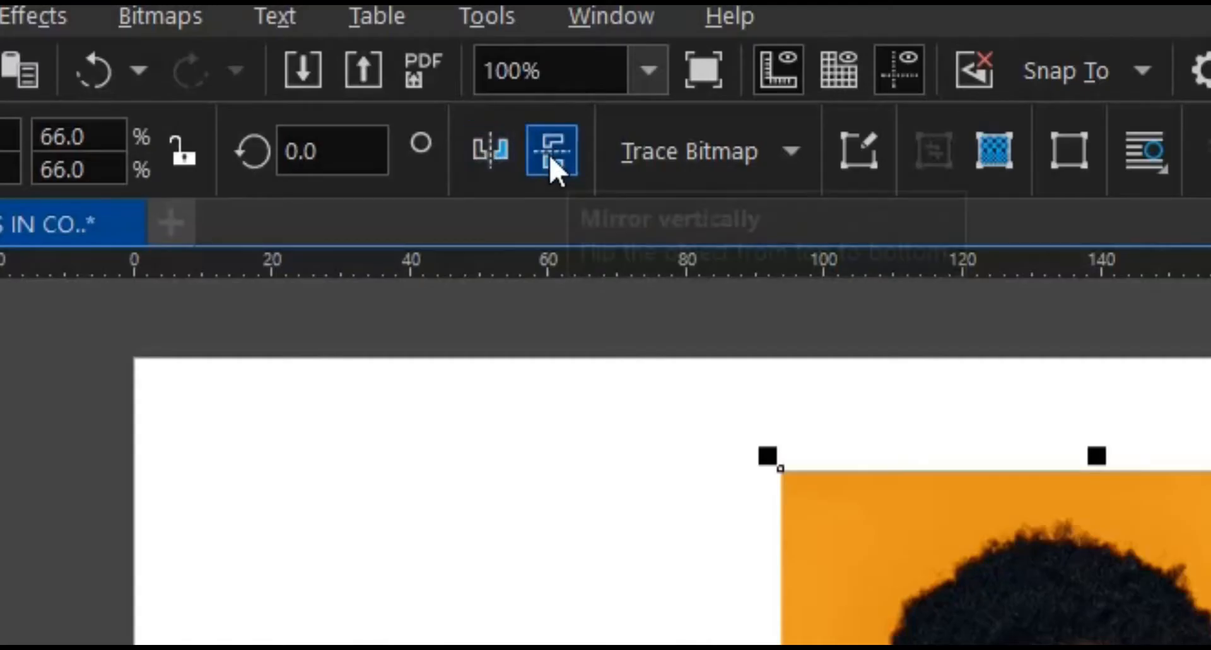
mouse_move(550, 151)
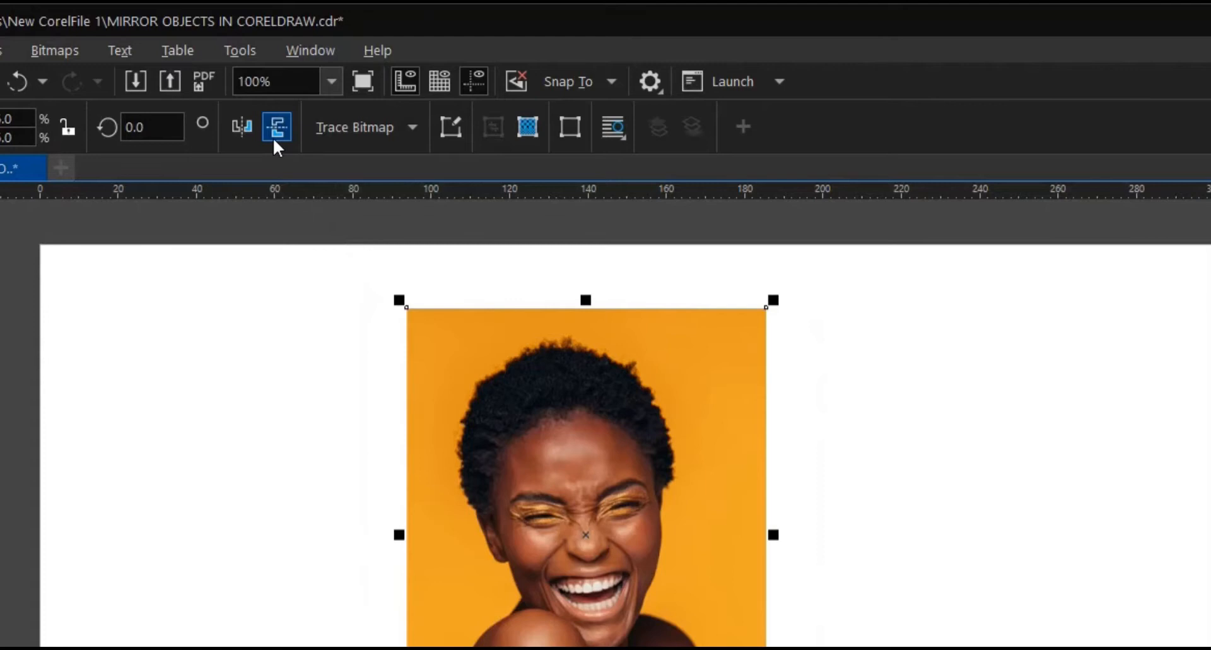
mouse_move(278, 127)
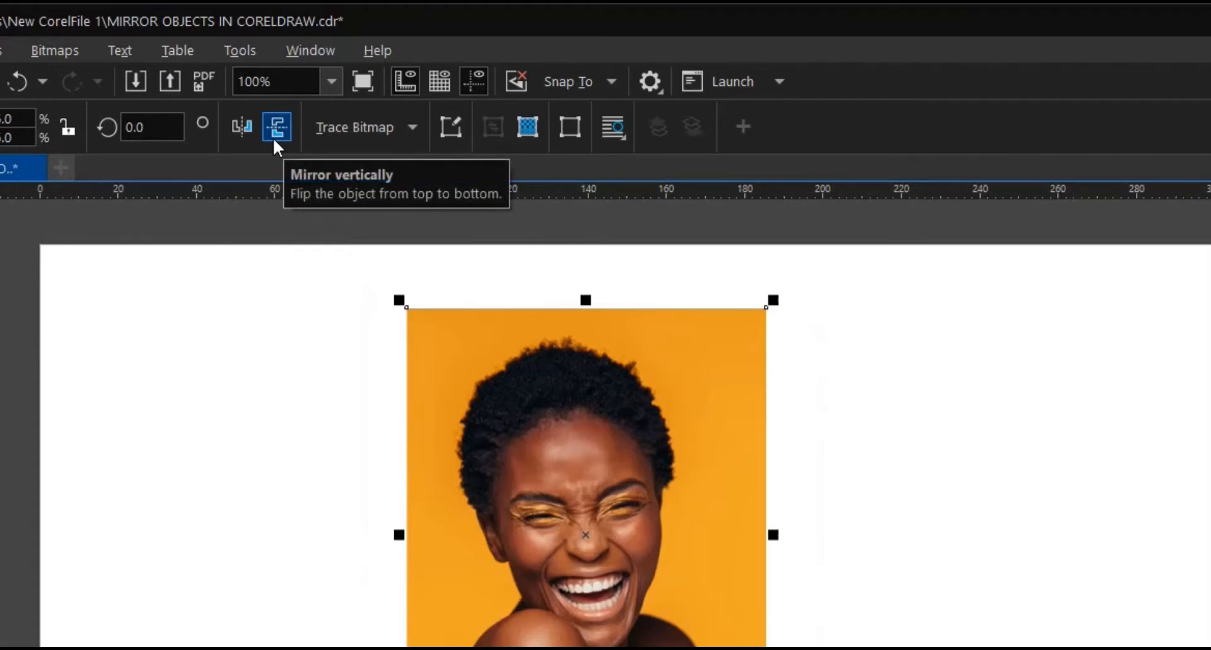
mouse_move(241, 127)
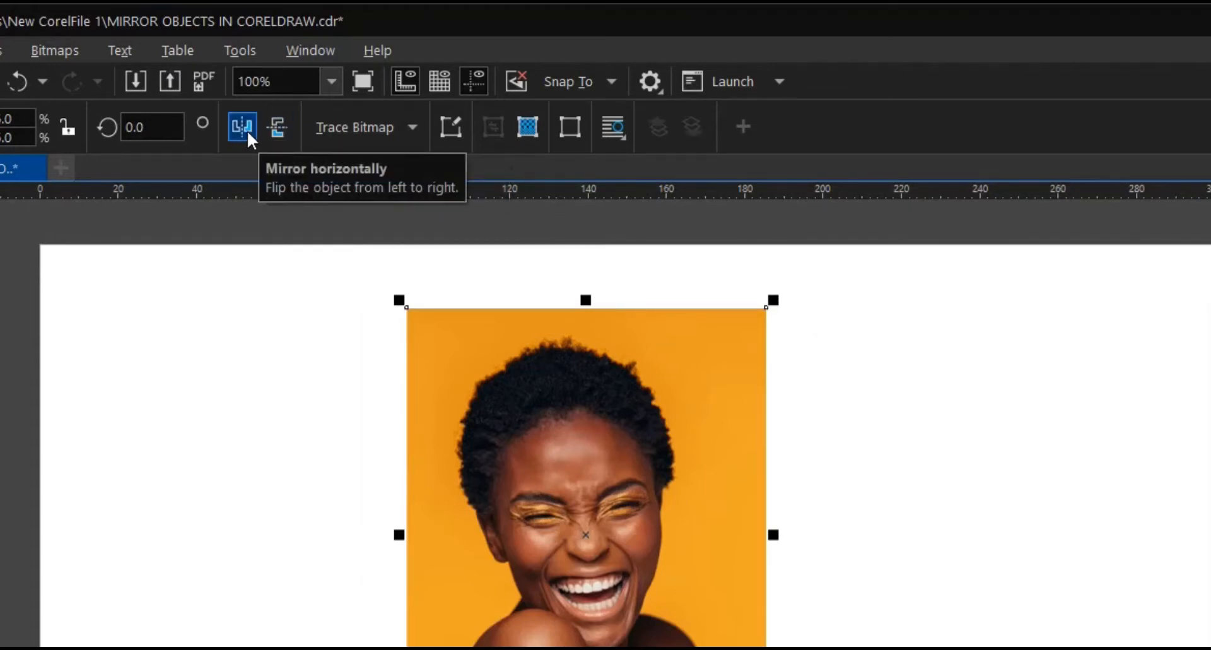
click(242, 127)
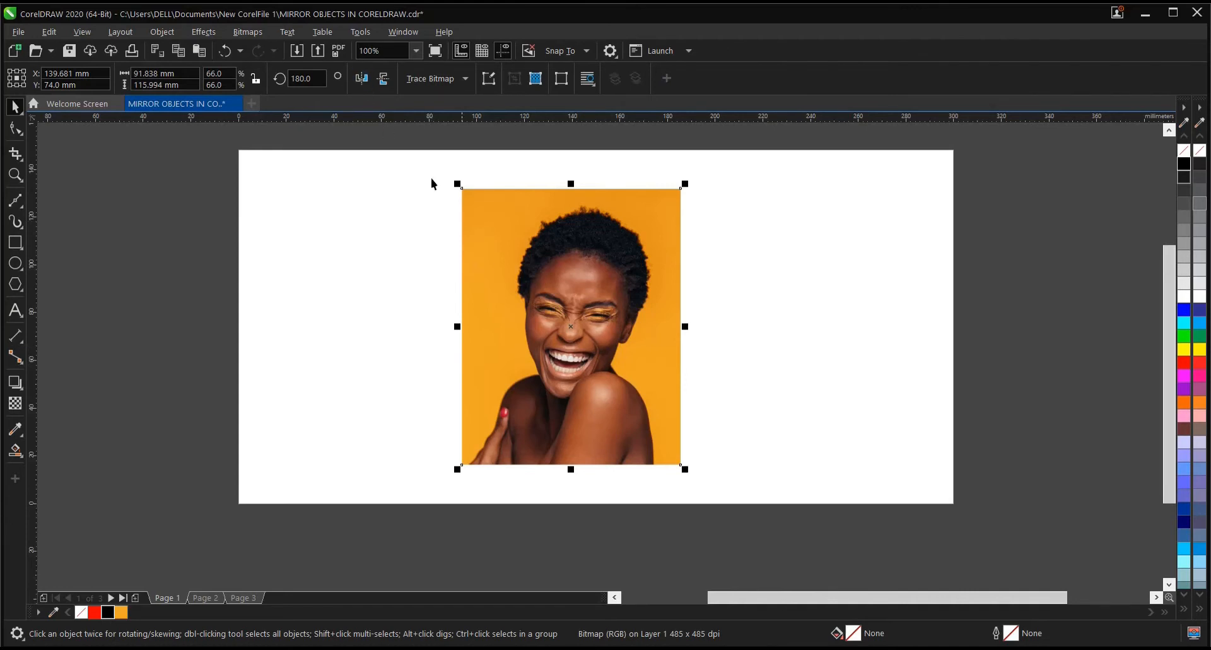
click(361, 77)
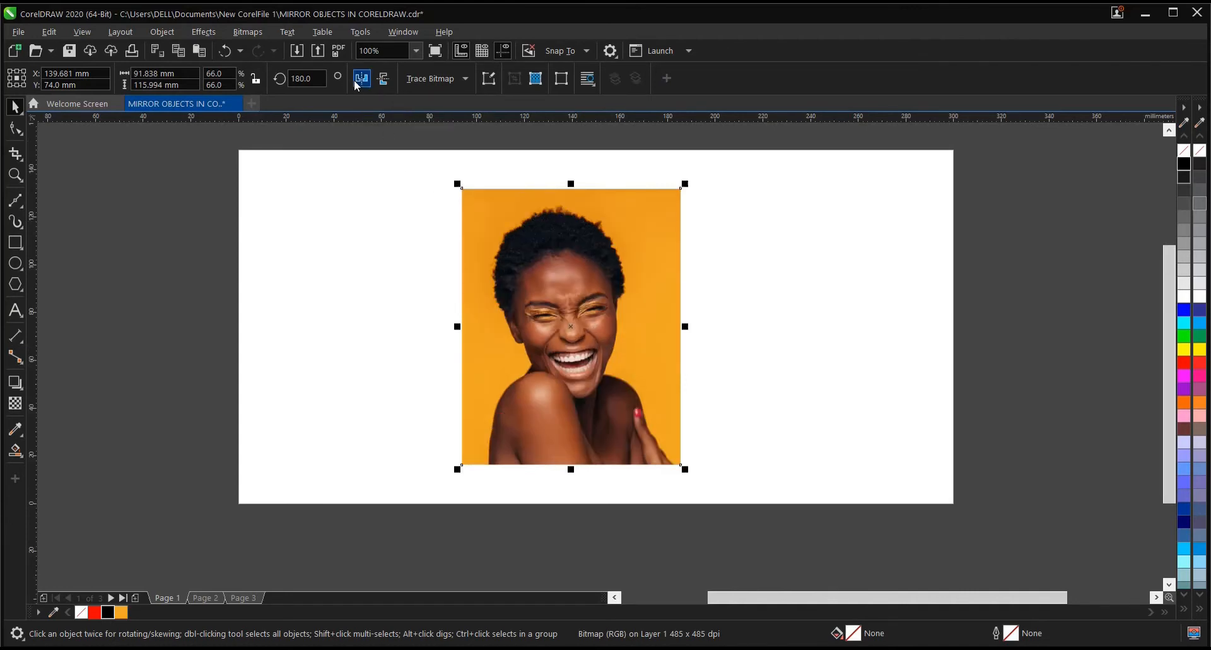
click(361, 78)
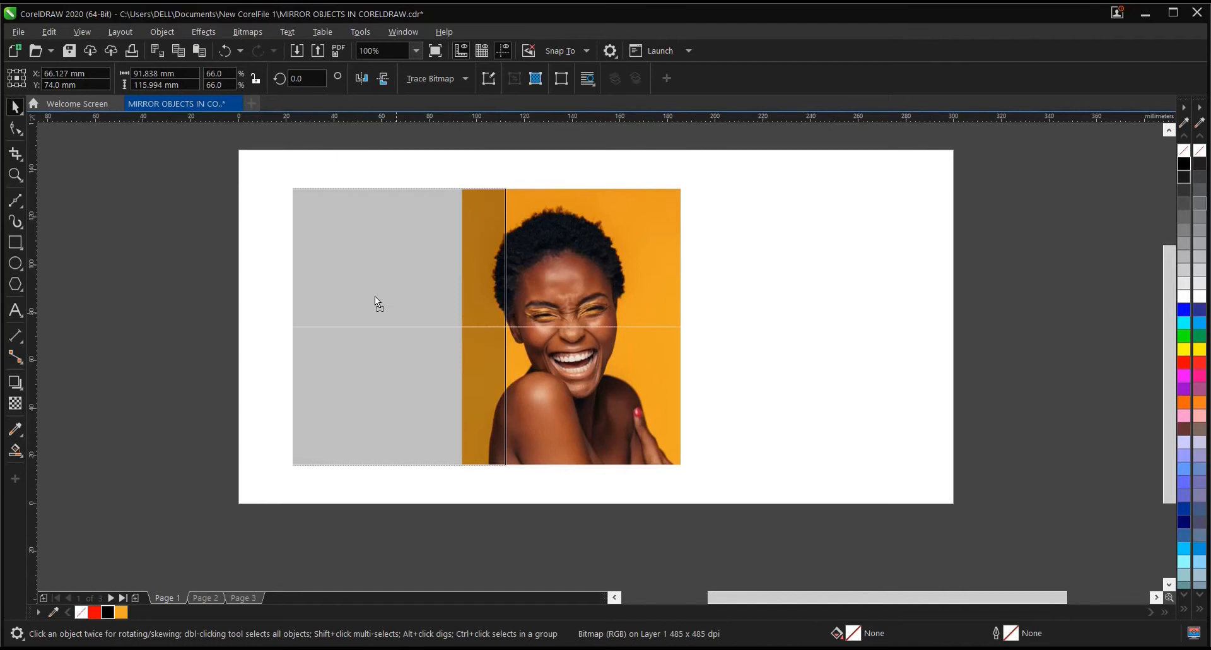
Step: Duplicate the woman's photo, mirror the right copy horizontally and place the original beside it
click(635, 78)
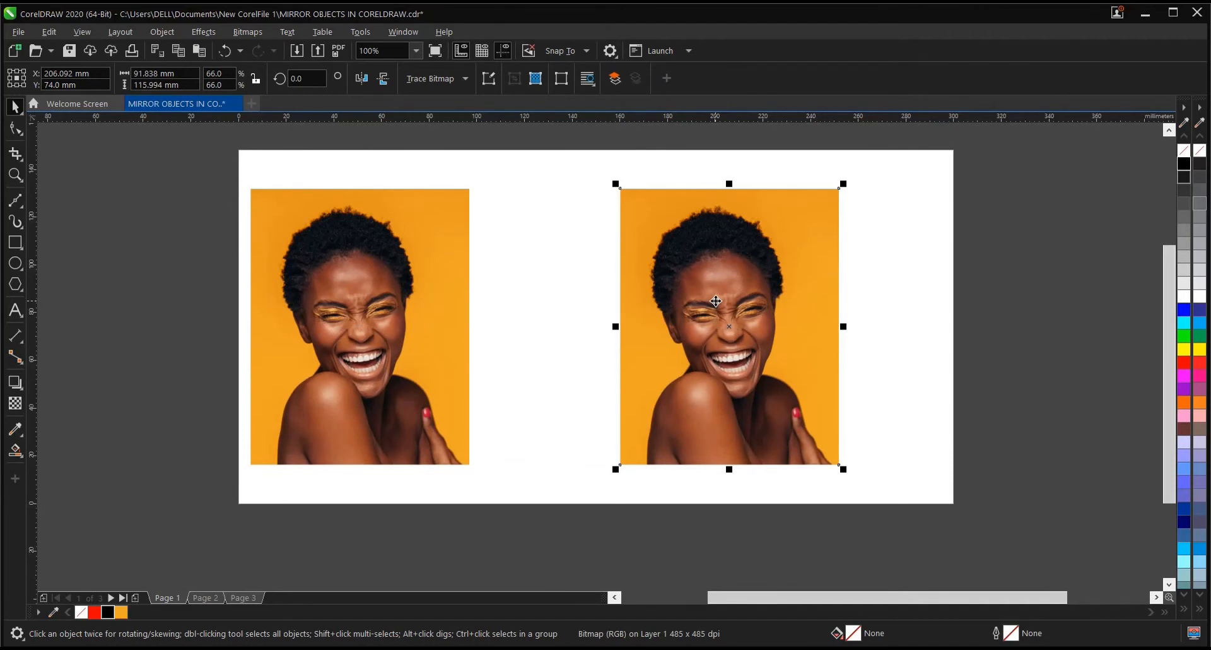
mouse_move(797, 357)
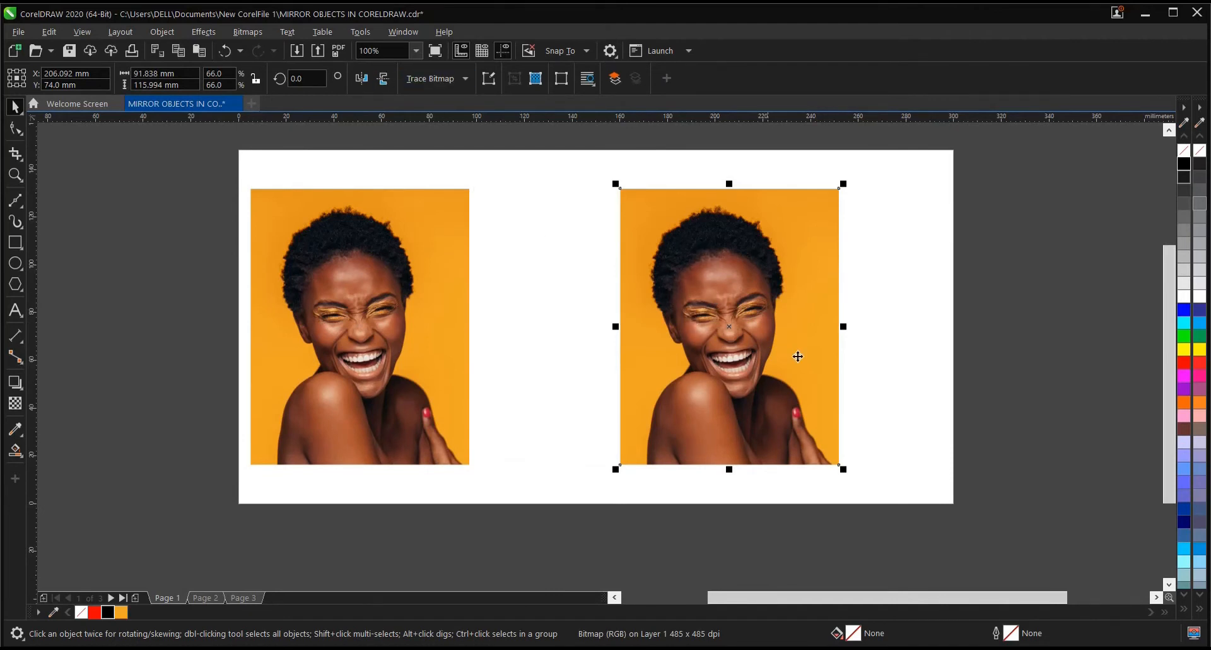
click(361, 78)
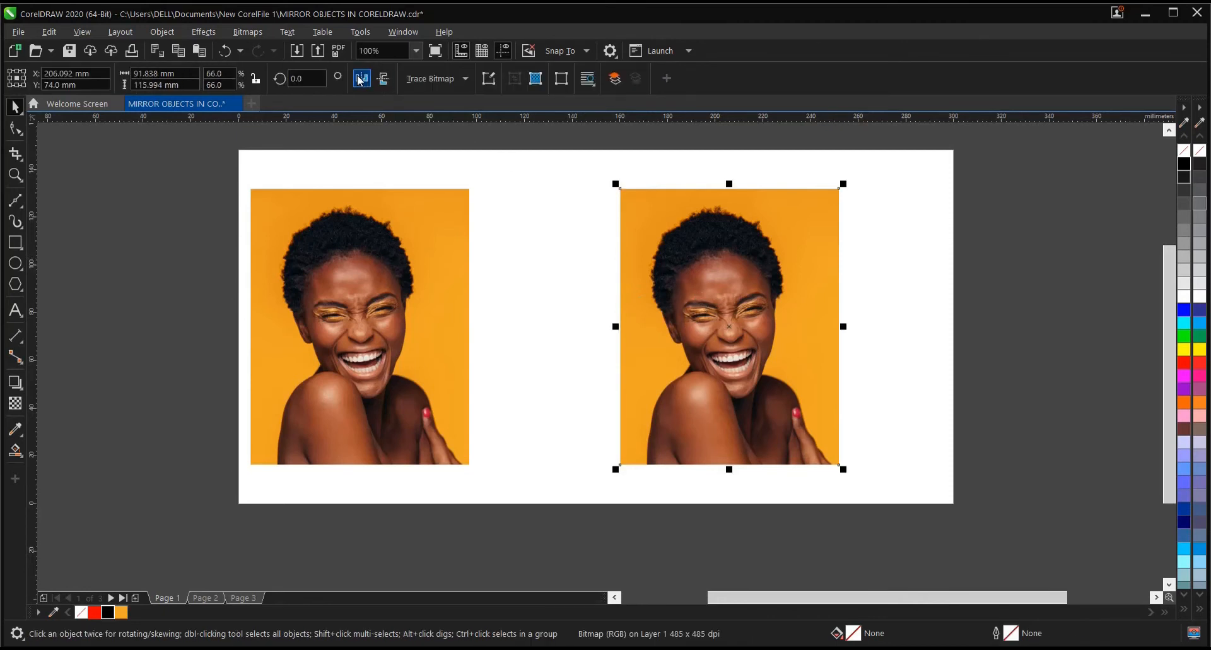
mouse_move(361, 78)
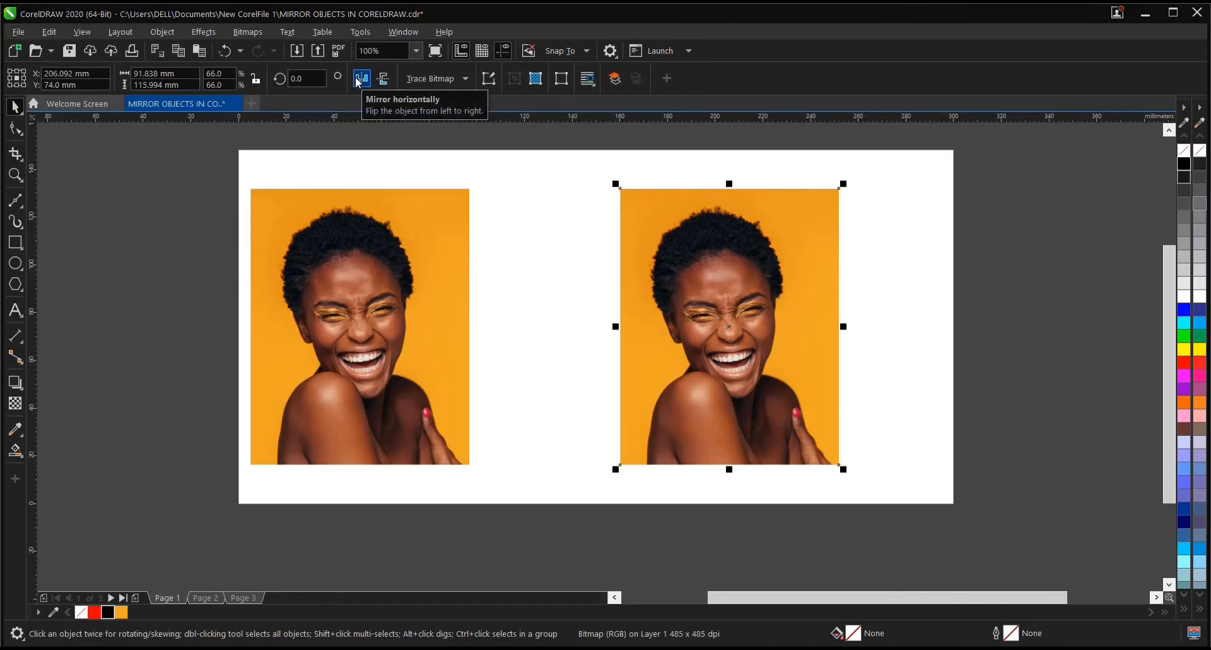
click(361, 78)
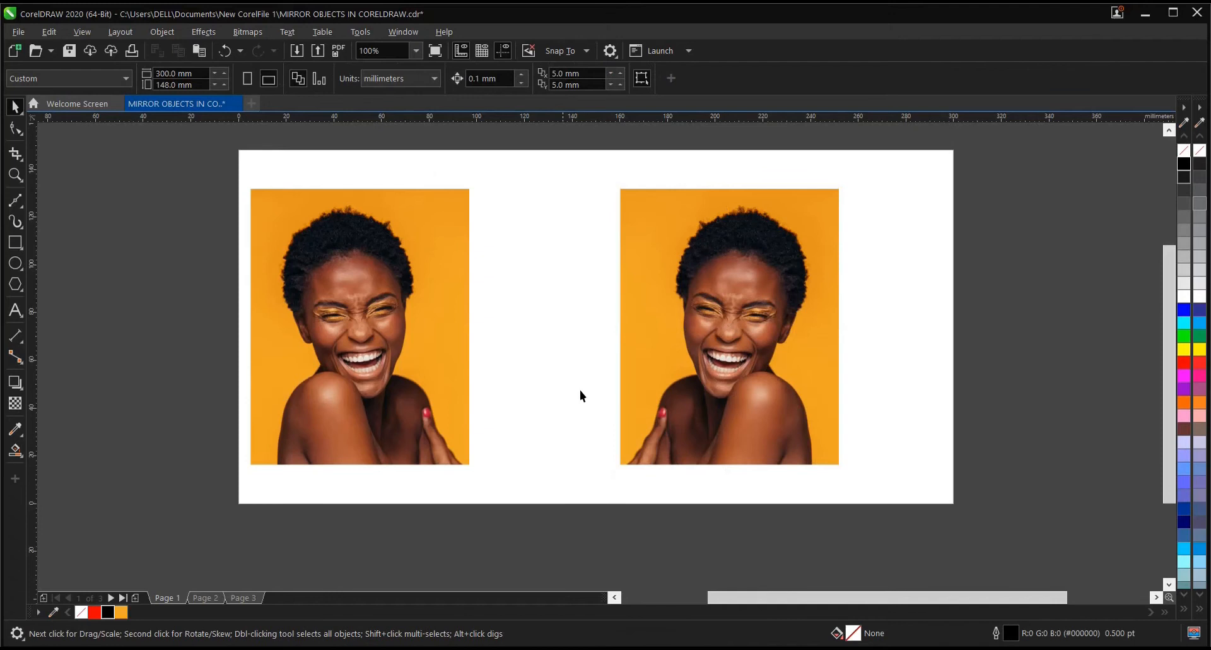
click(359, 324)
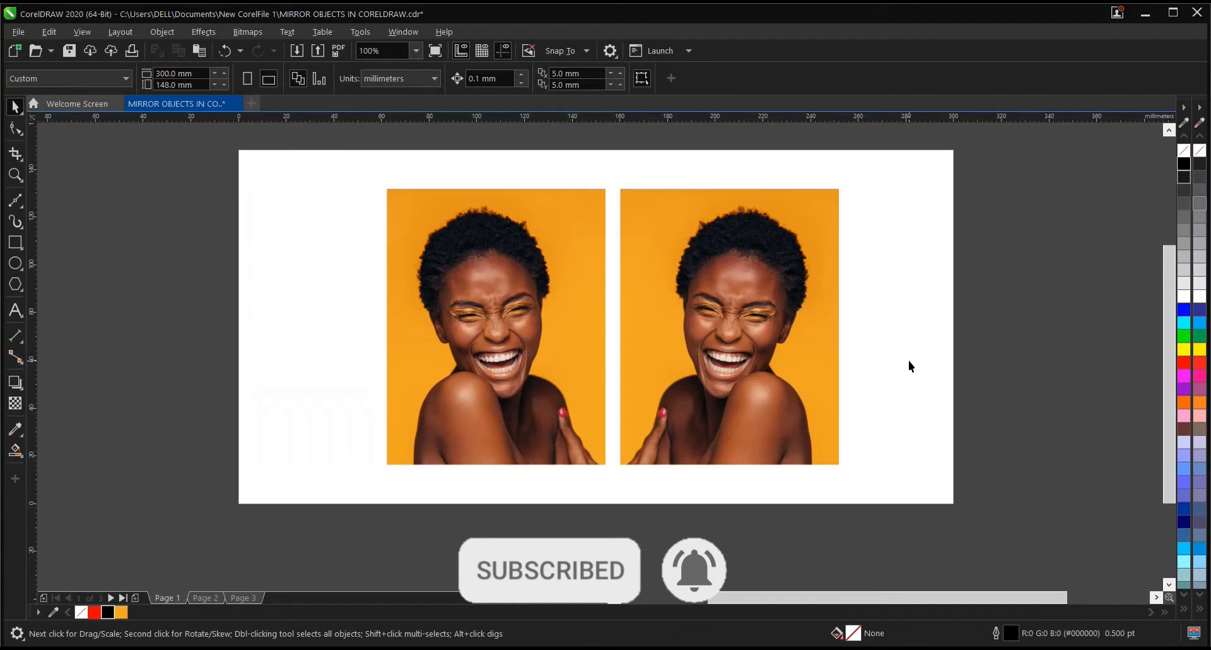
click(204, 598)
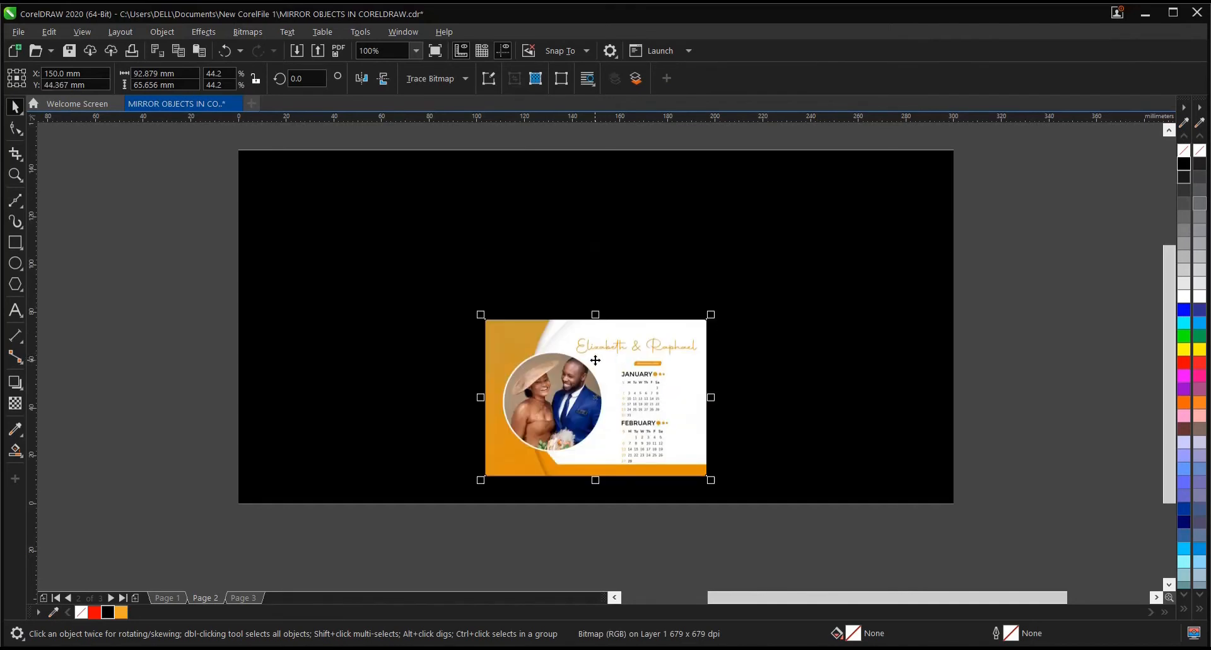
Step: Duplicate the wedding calendar design above the original and mirror the top copy vertically
text(200)
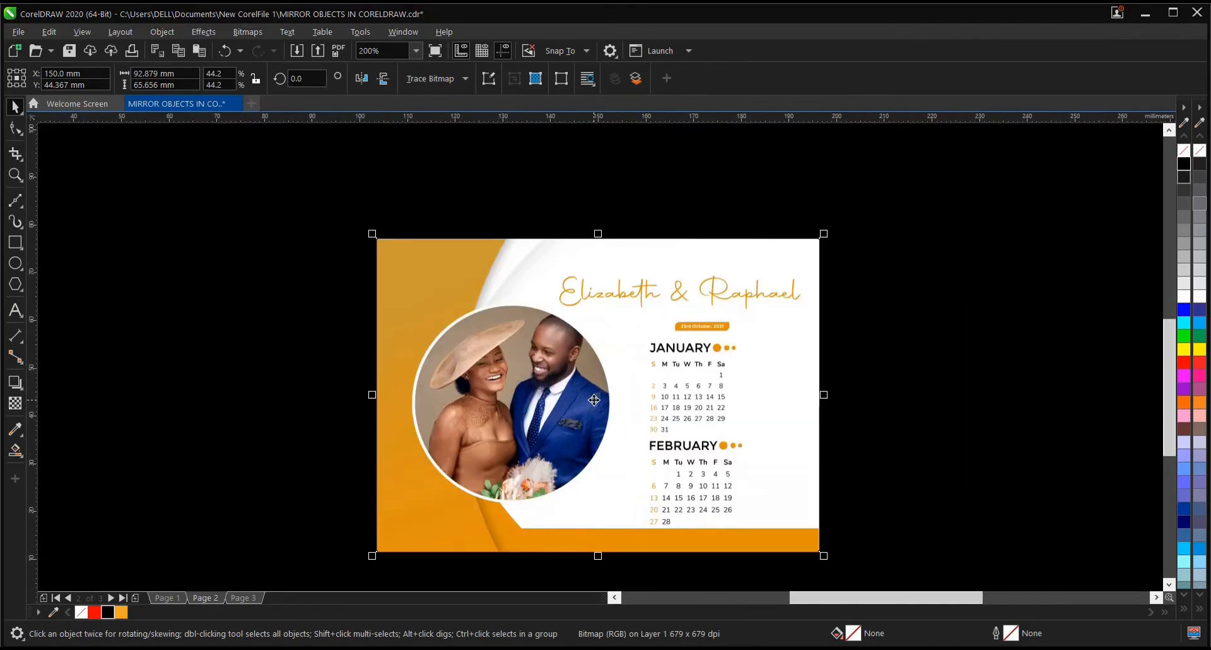
click(369, 51)
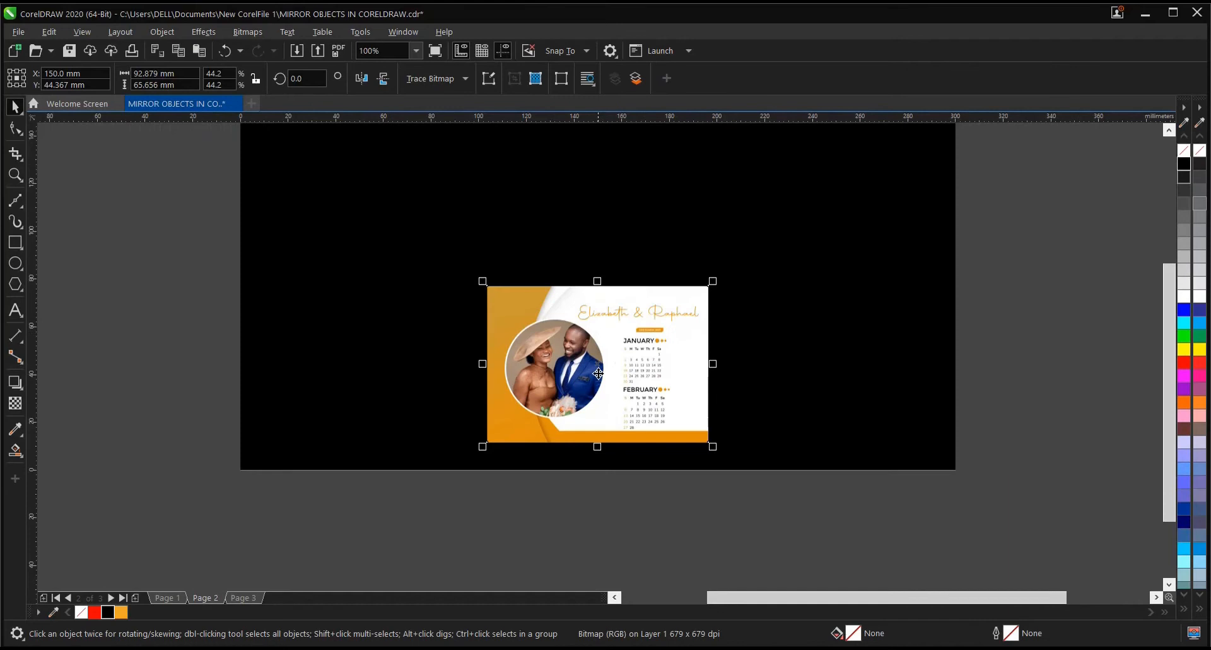
drag(596, 363, 597, 376)
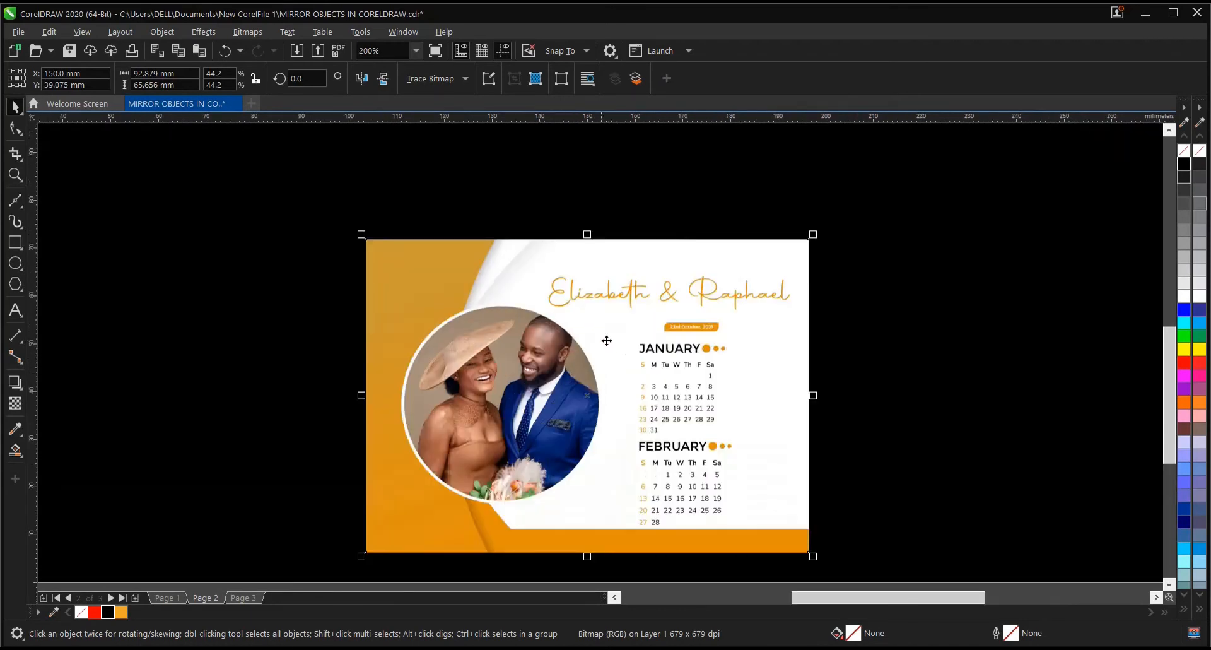
click(417, 52)
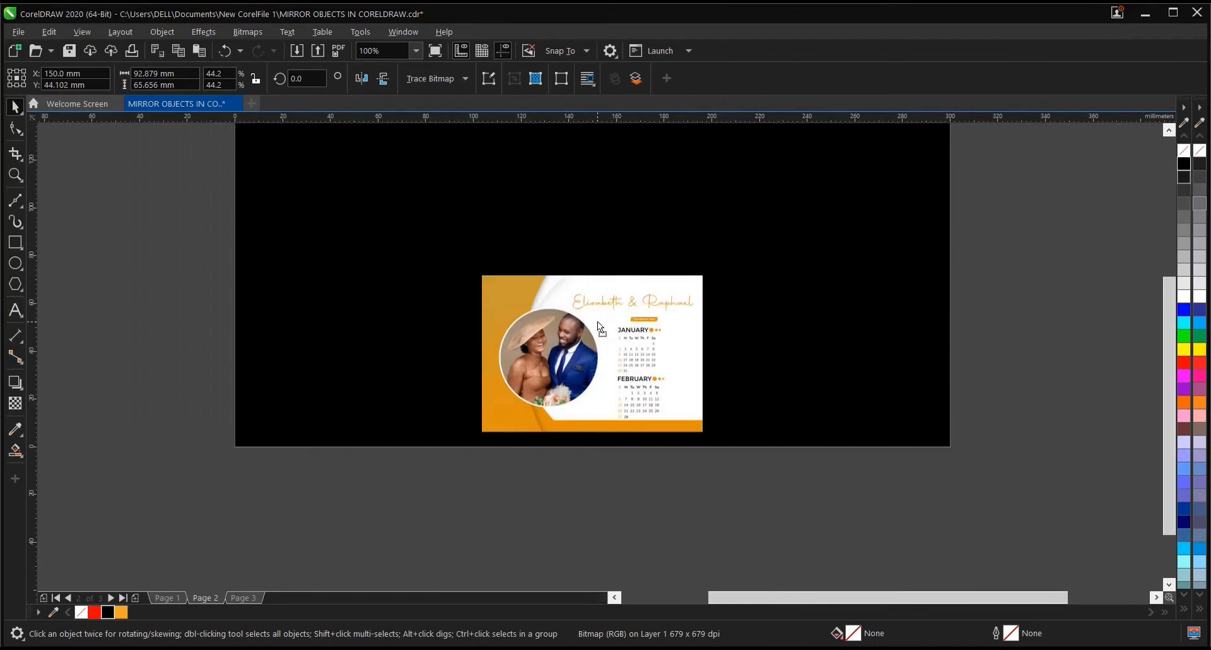
click(592, 354)
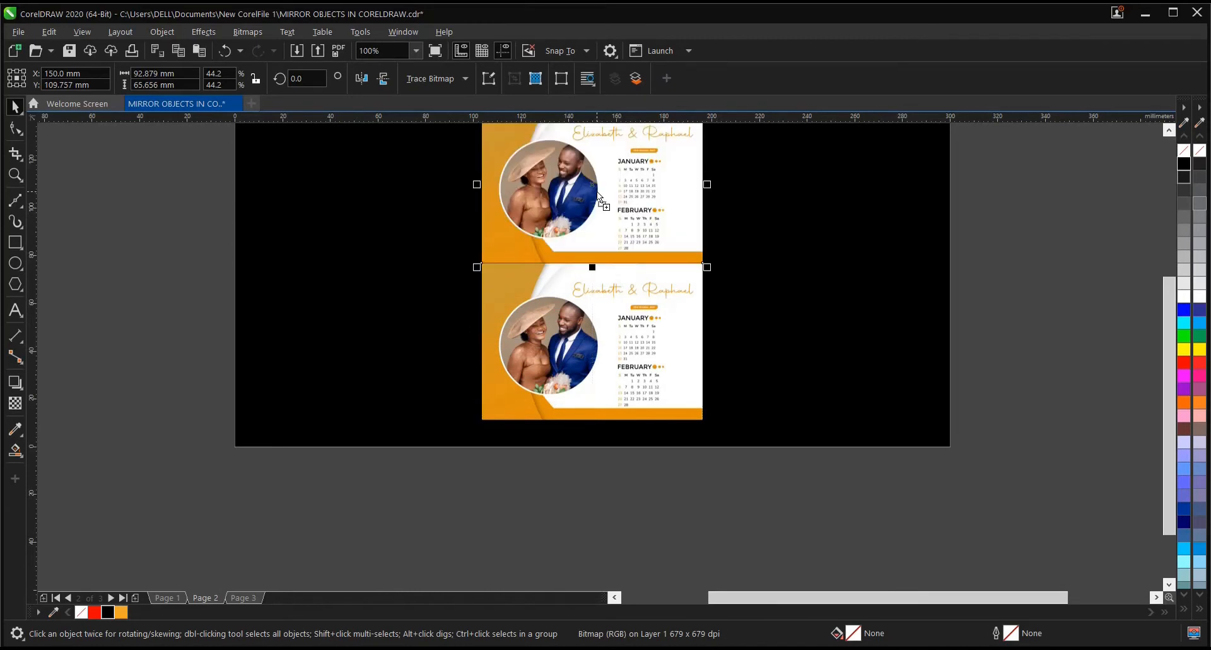
click(369, 51)
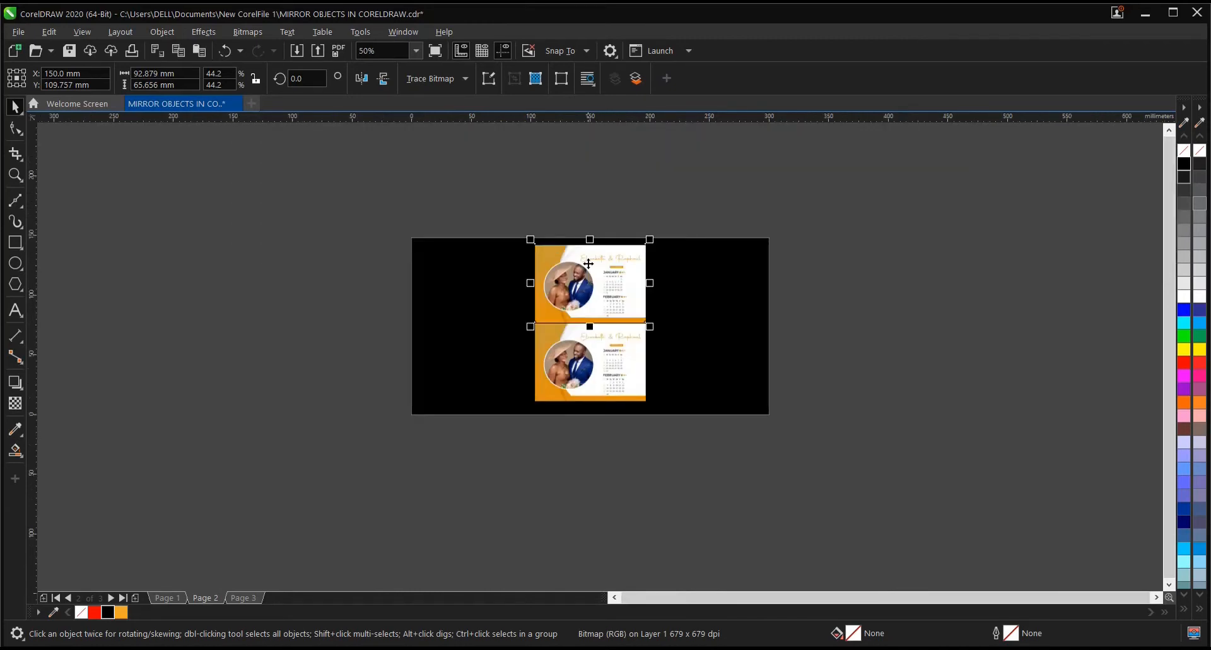
click(415, 52)
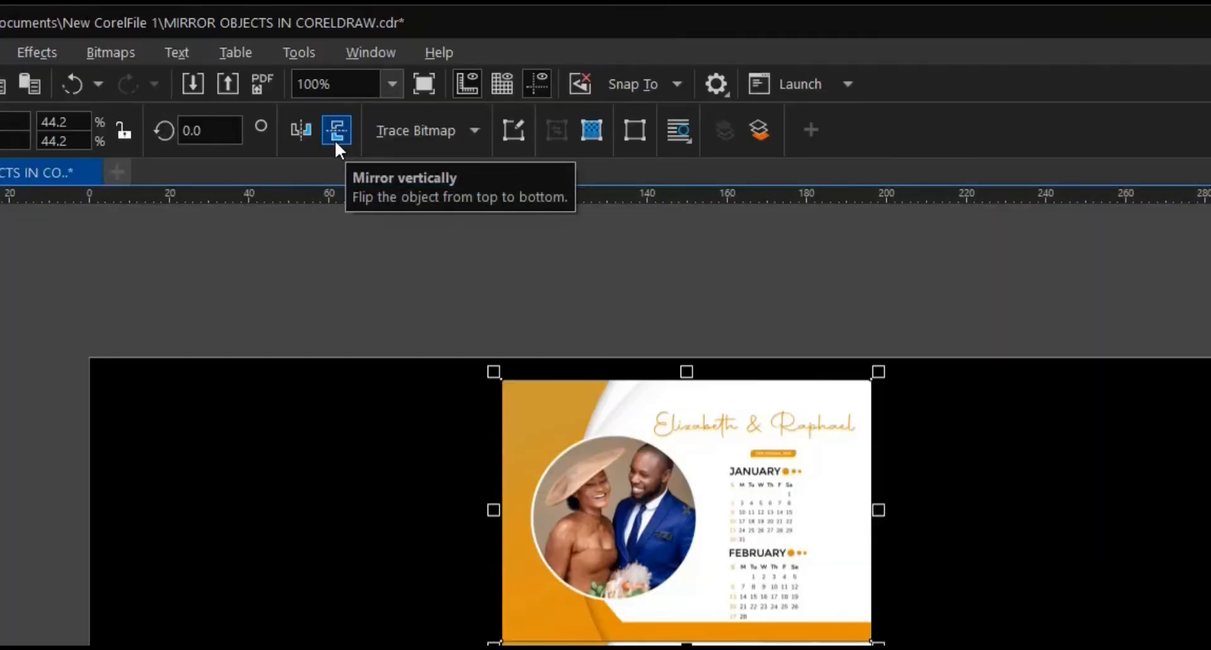
click(336, 130)
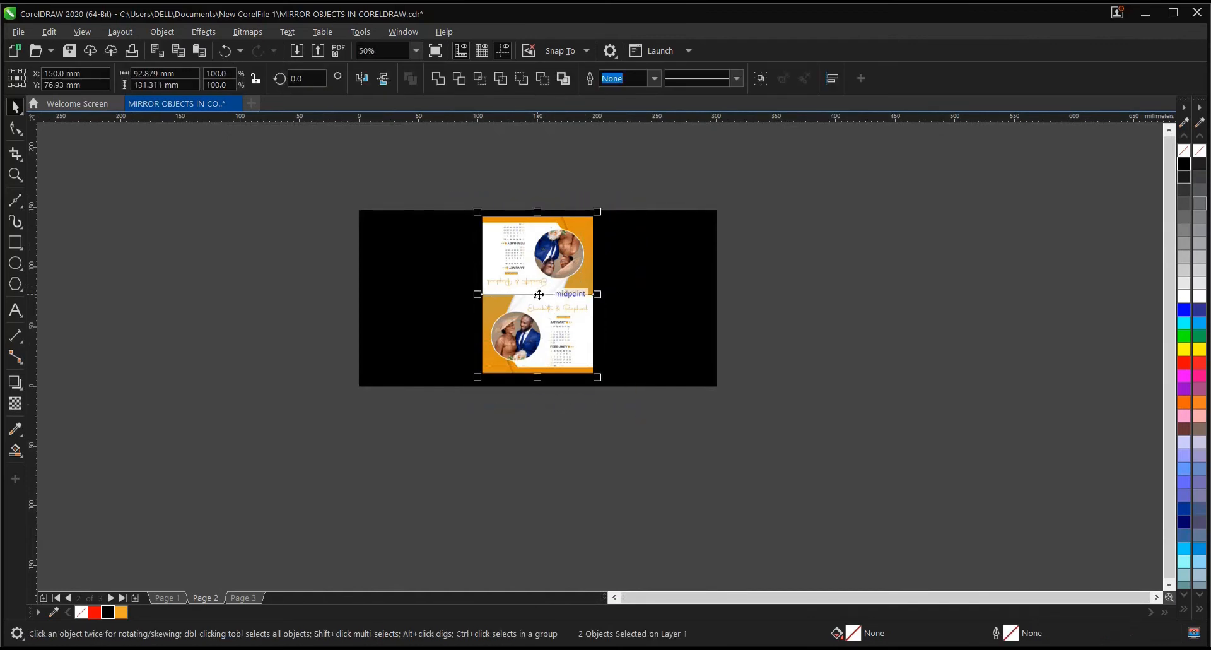
click(538, 293)
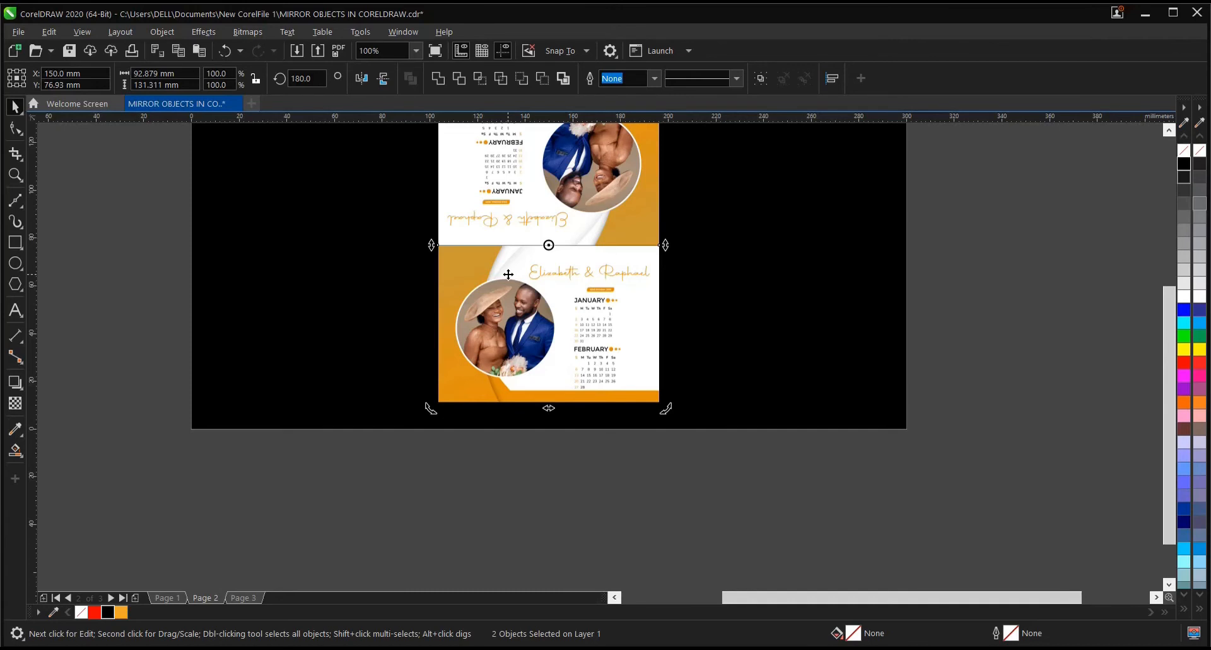
click(243, 597)
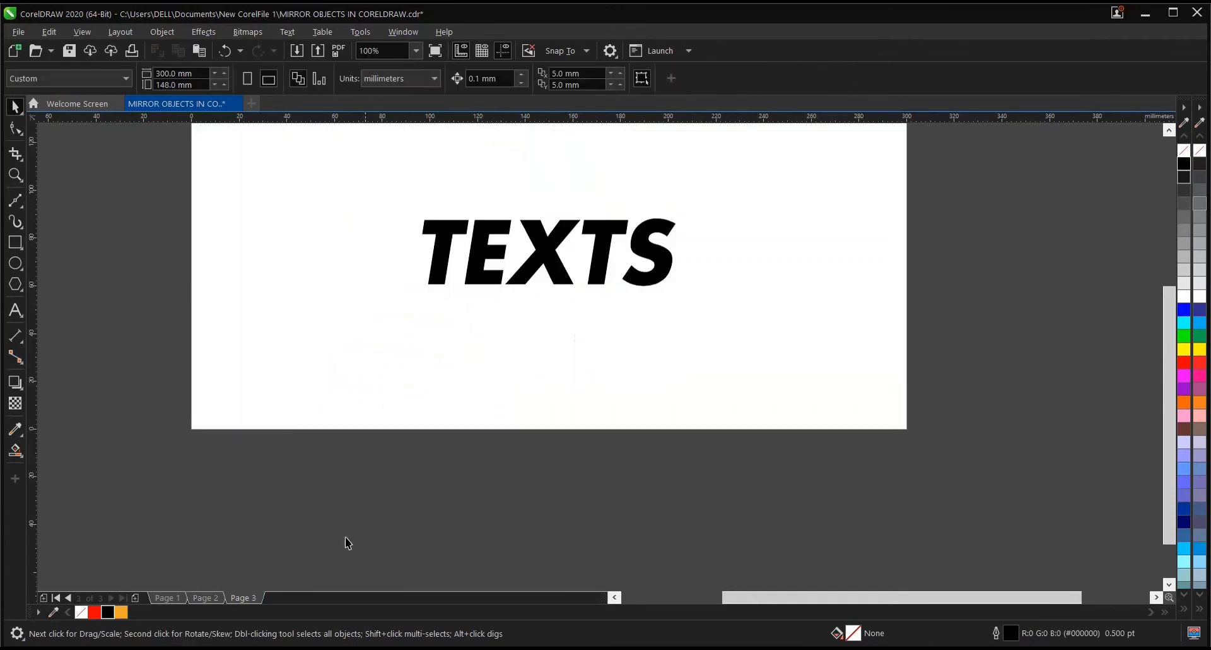
Step: Mirror the word TEXTS vertically so an upside-down copy sits beneath the upright one
click(547, 251)
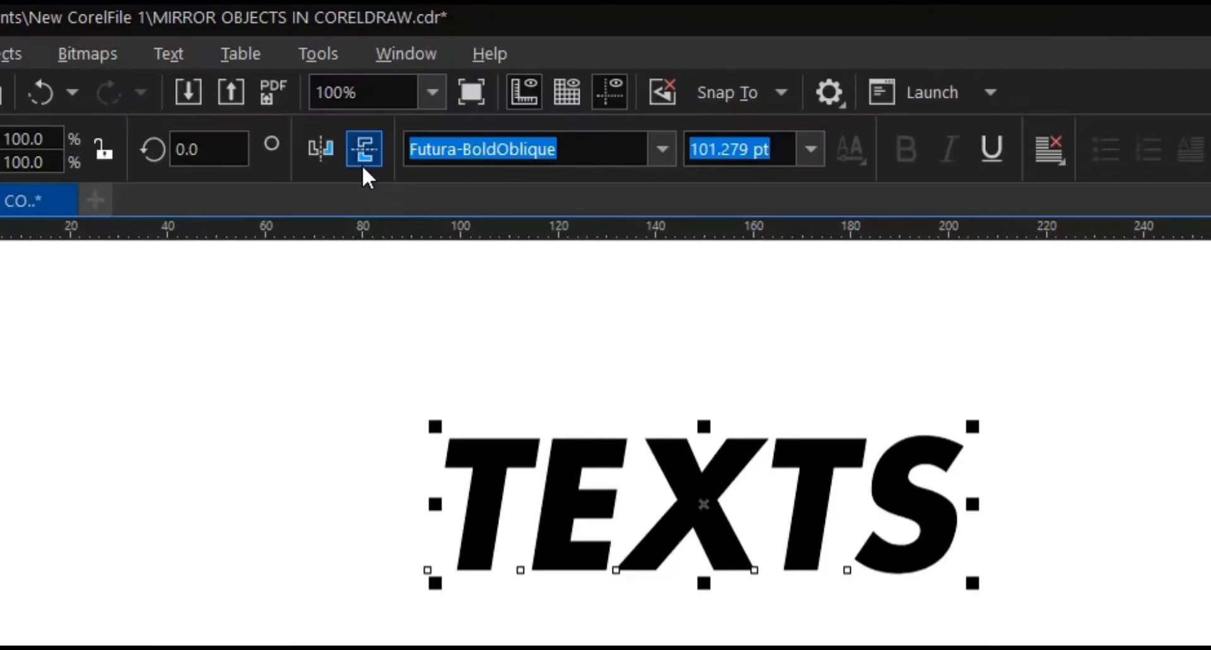
mouse_move(364, 148)
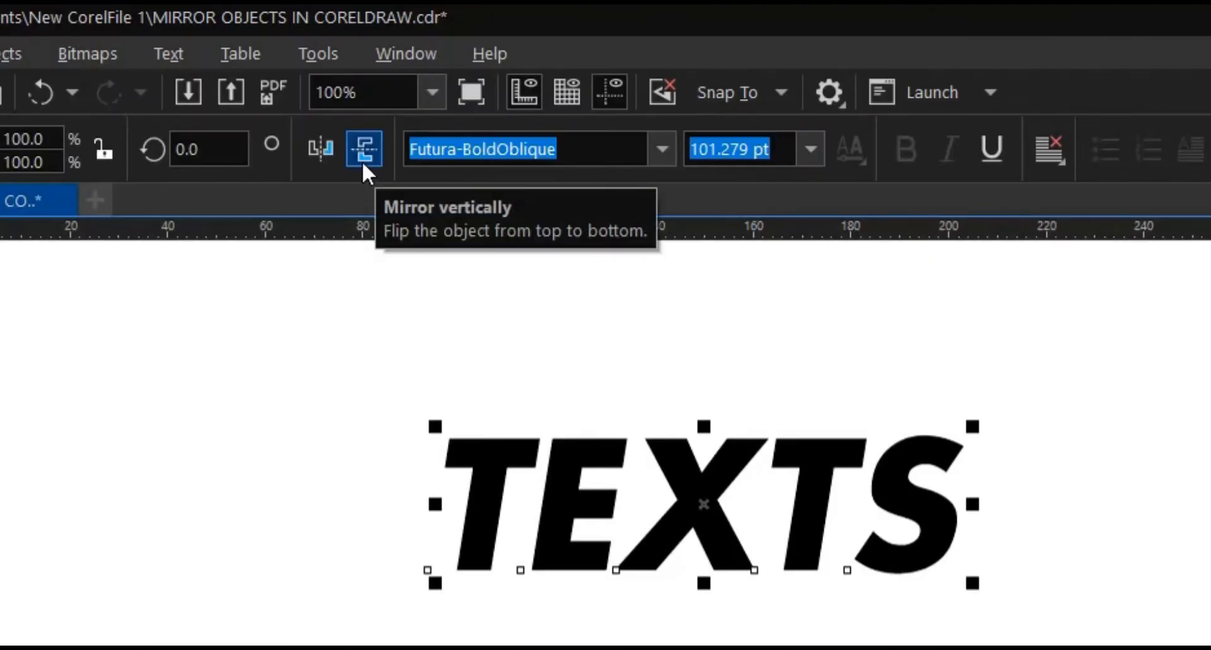
click(364, 148)
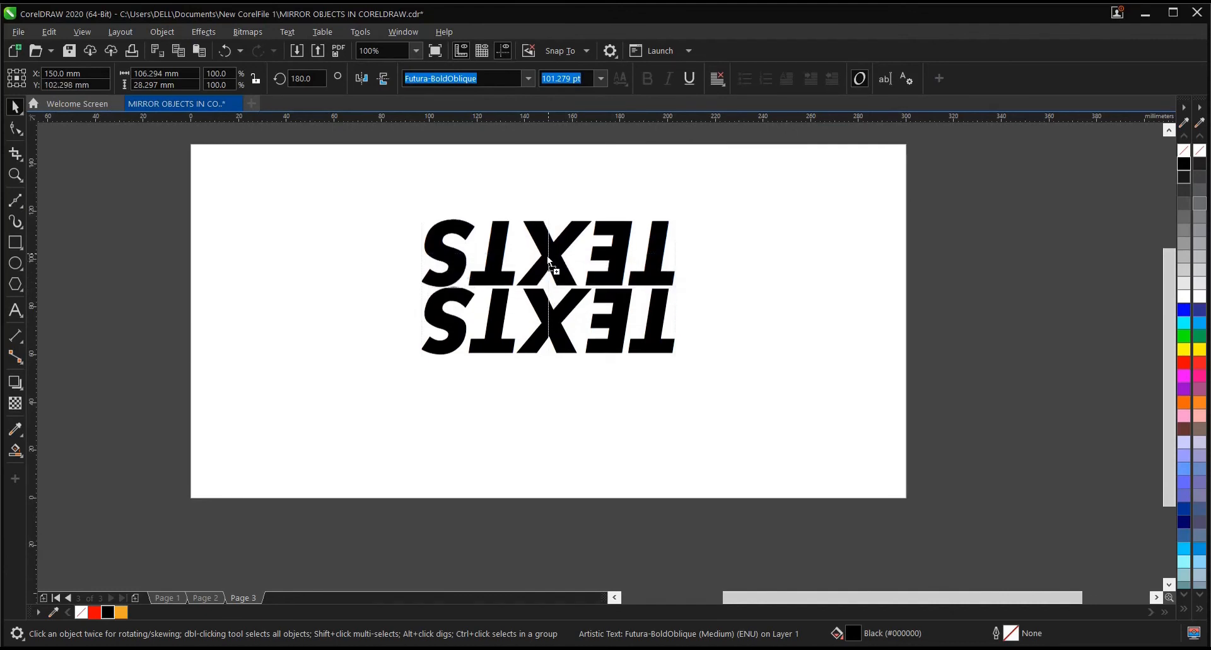
click(548, 255)
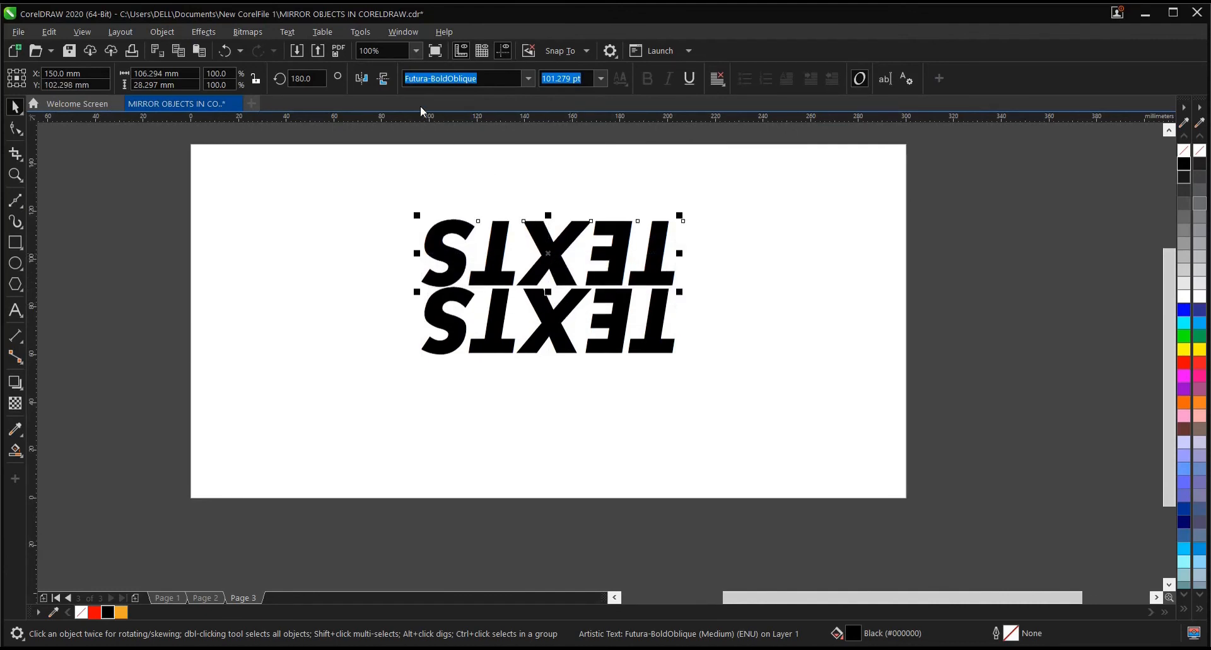
mouse_move(383, 79)
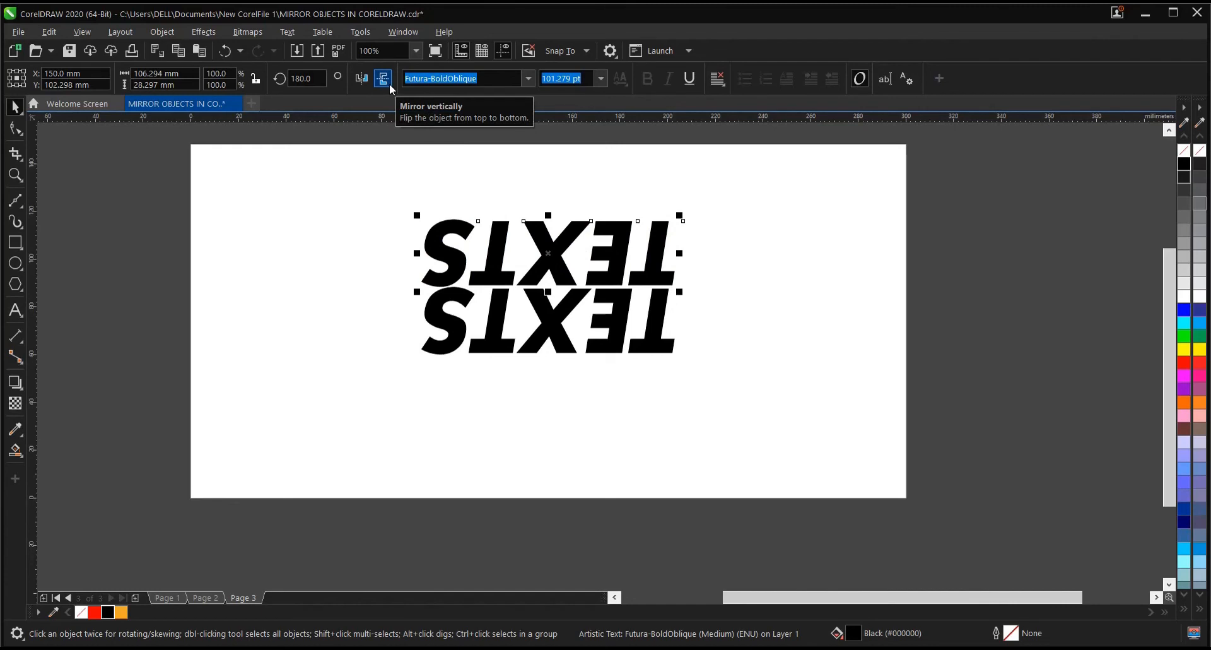
click(361, 78)
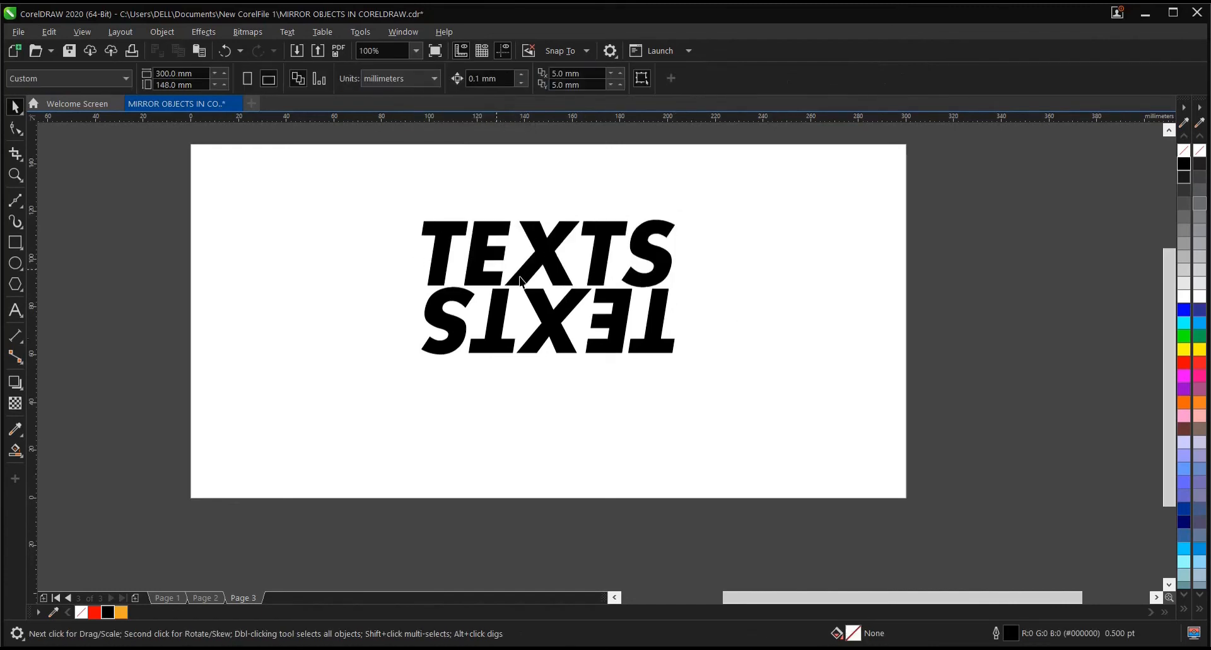
mouse_move(479, 261)
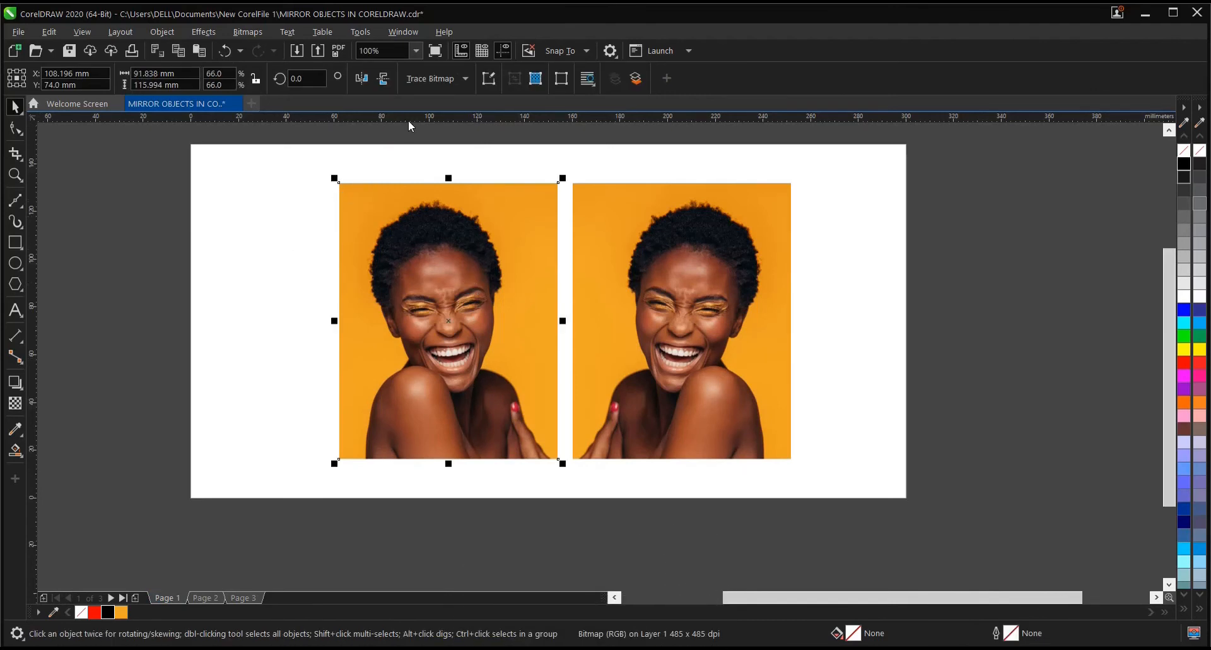
Step: Mirror the left woman's photo vertically, then deselect it
click(382, 78)
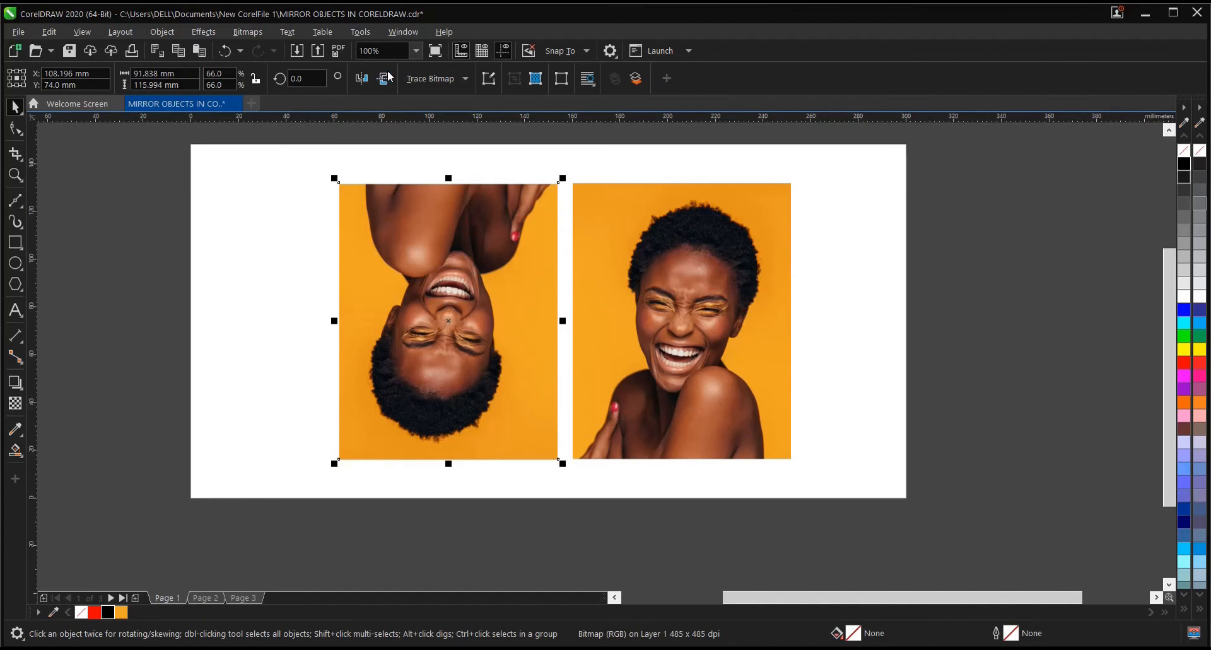
mouse_move(384, 78)
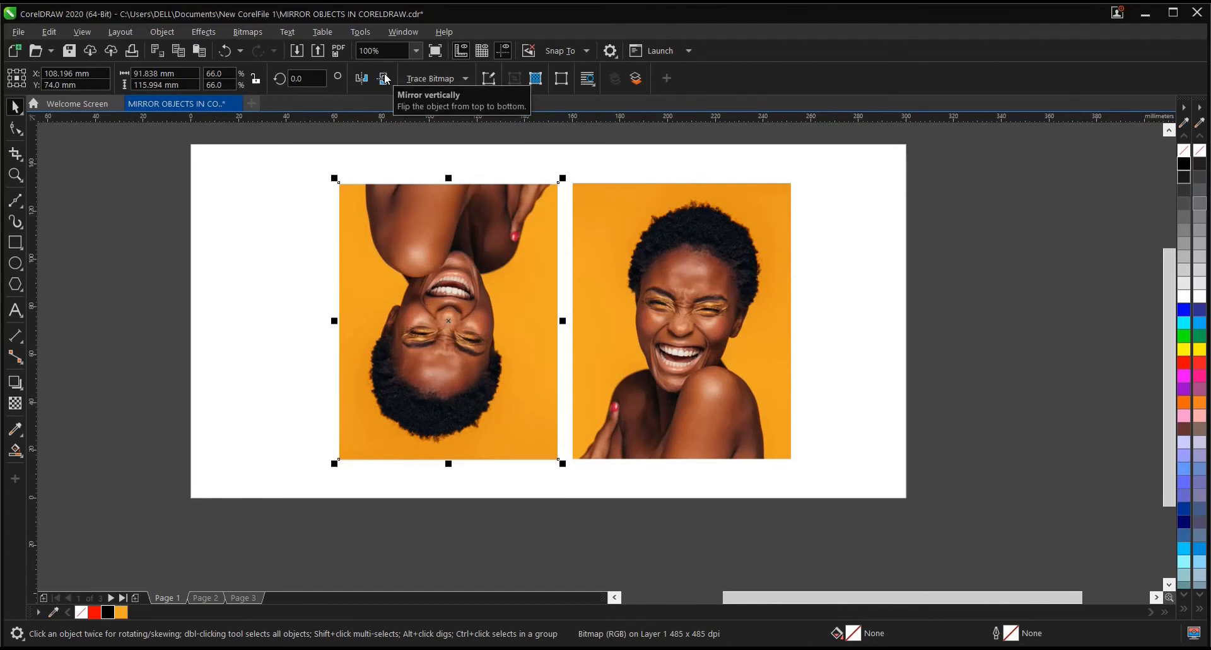
mouse_move(359, 110)
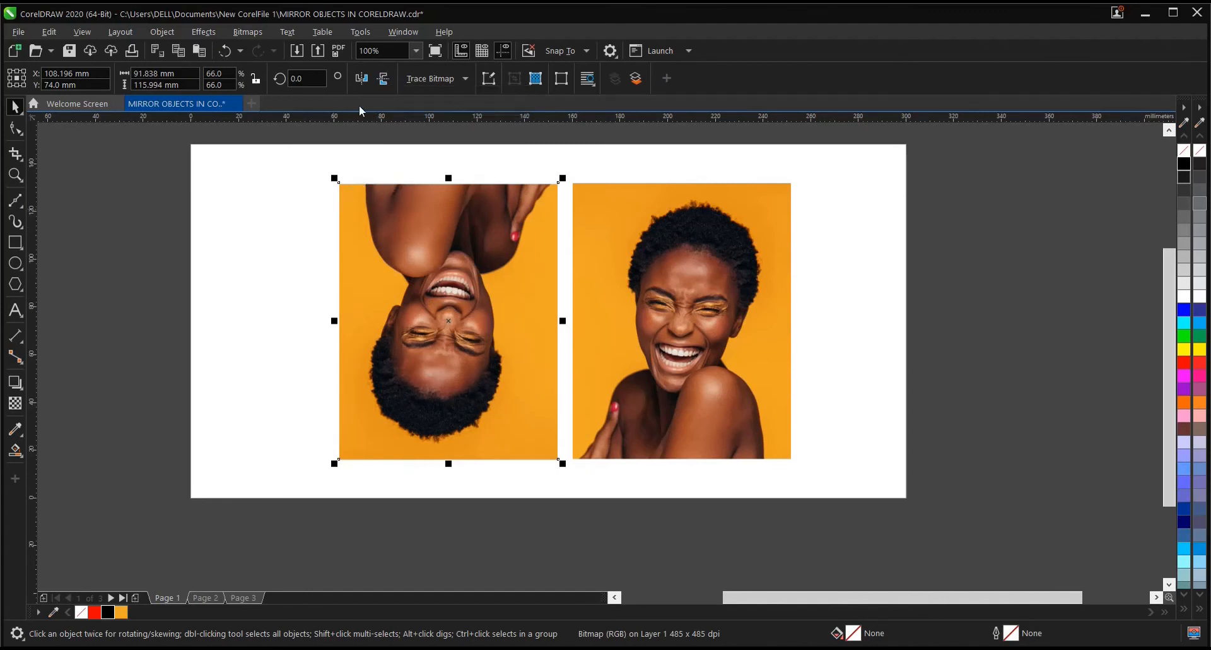
mouse_move(382, 78)
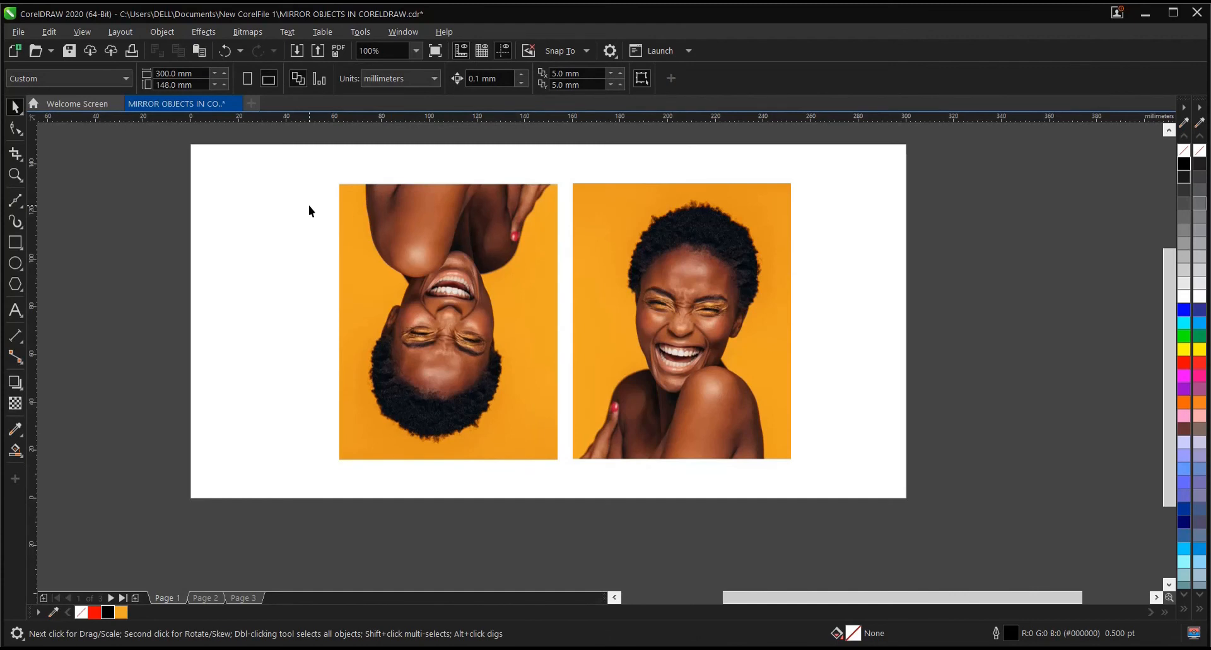
mouse_move(398, 182)
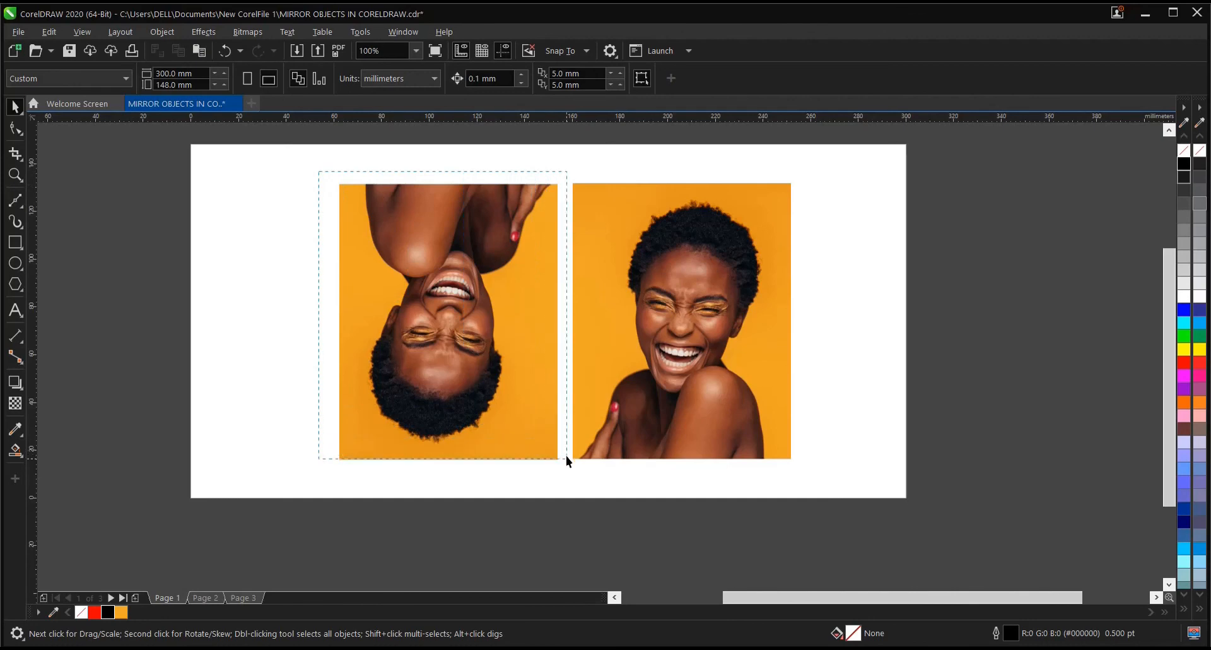
click(448, 320)
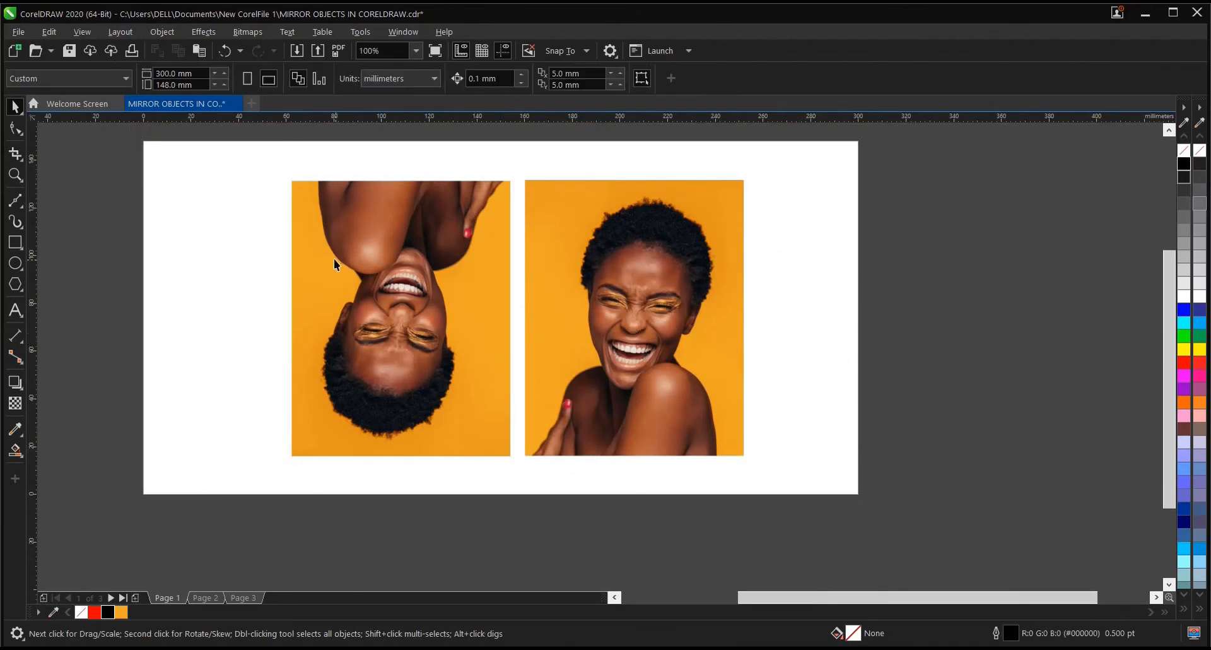
click(398, 78)
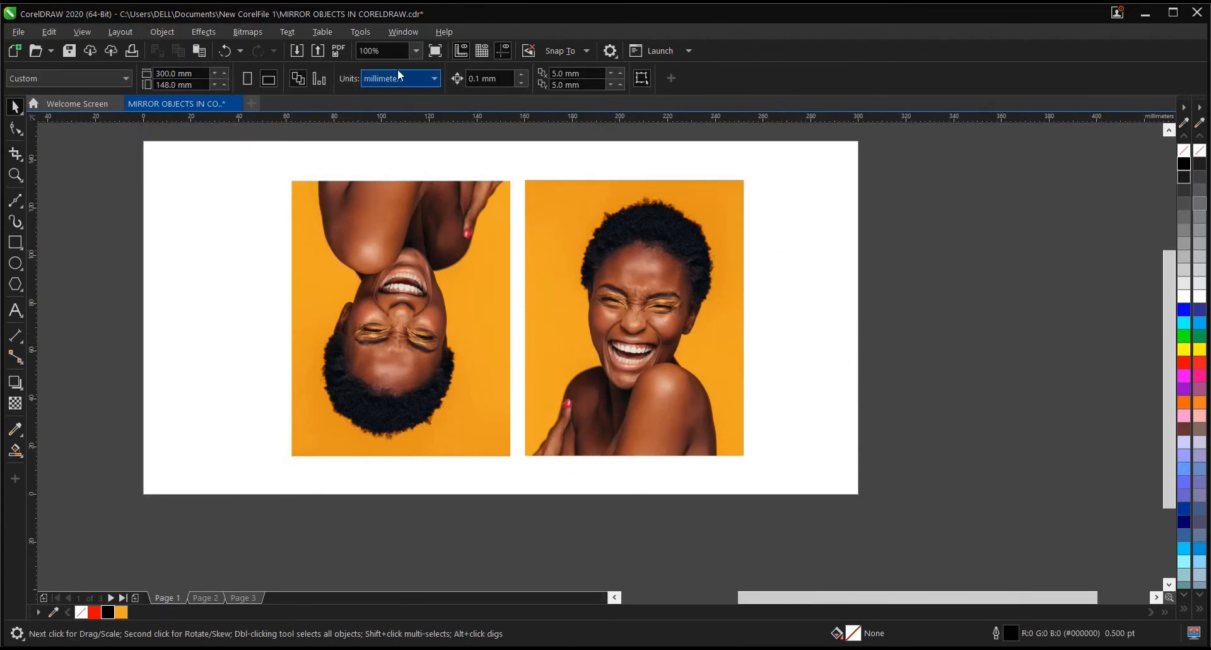
click(416, 51)
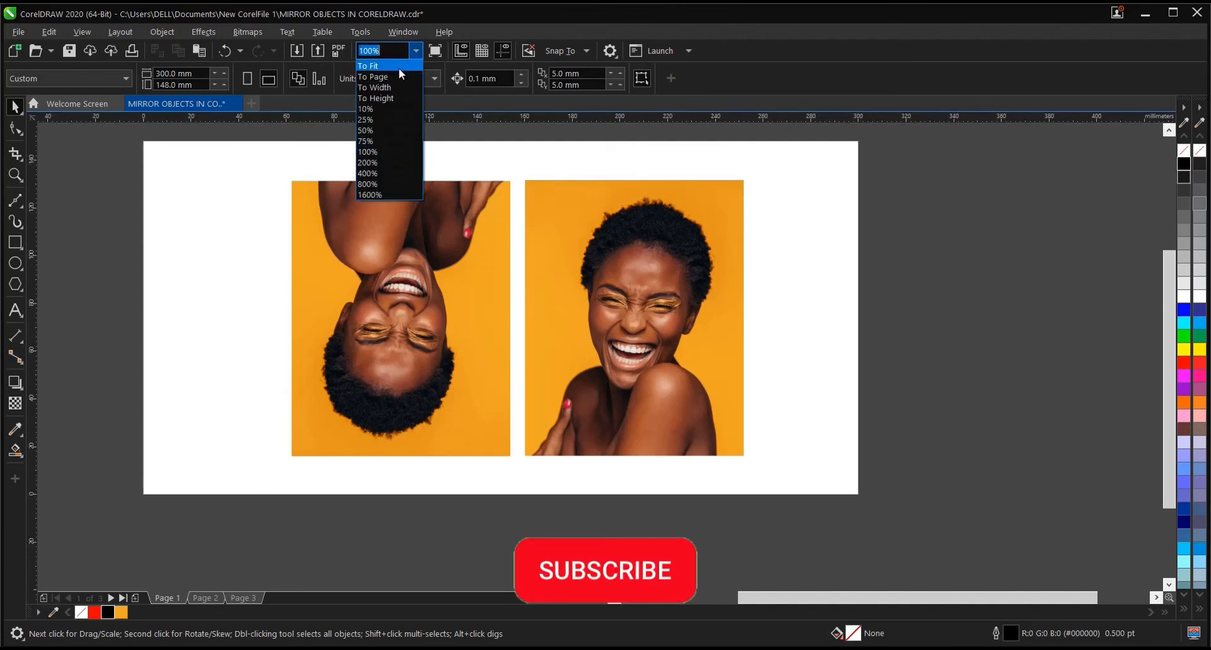